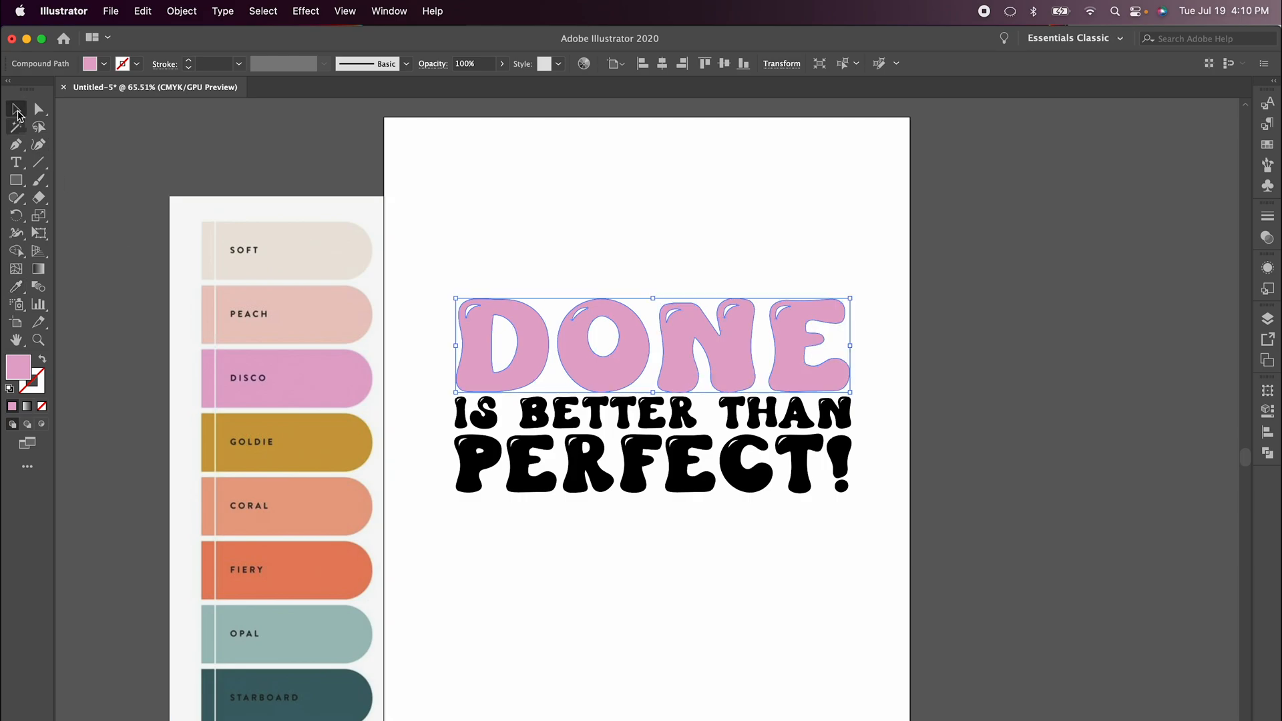
Eyedrop soft teal onto IS BETTER THAN and orange onto PERFECT!, then deselect
{"action": "left_click", "coordinate": [649, 412]}
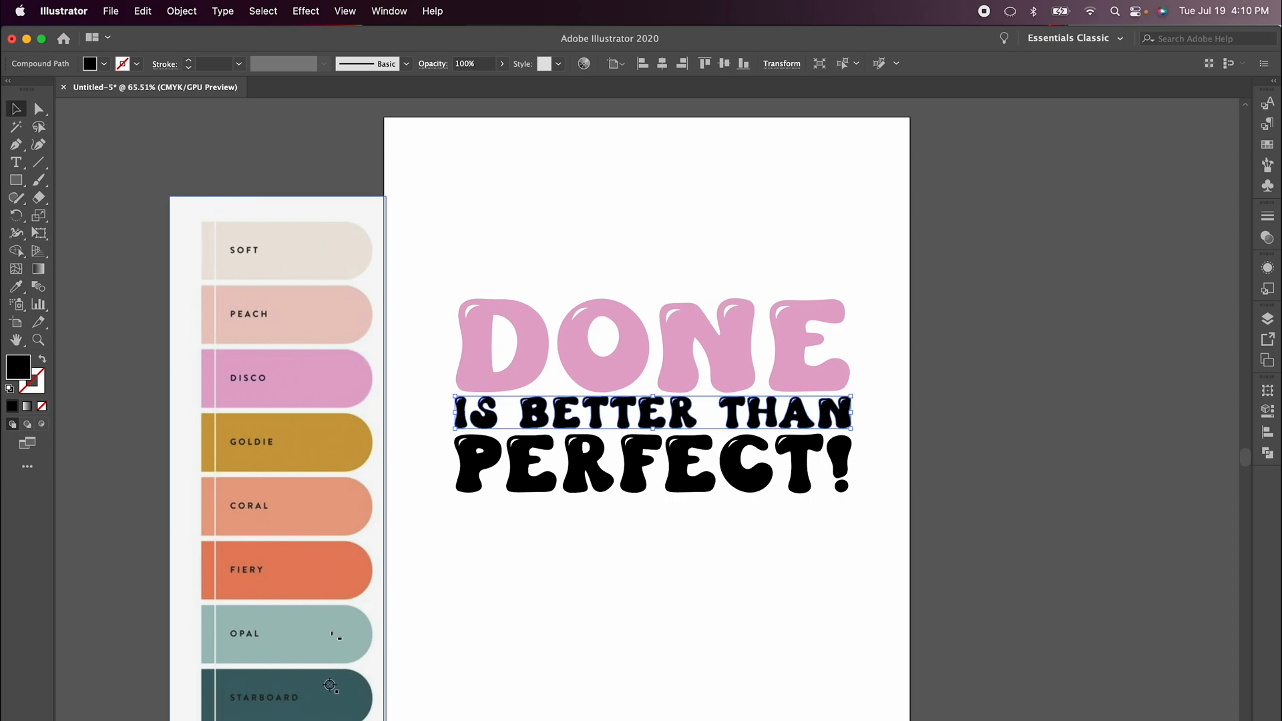
{"action": "left_click", "coordinate": [255, 274]}
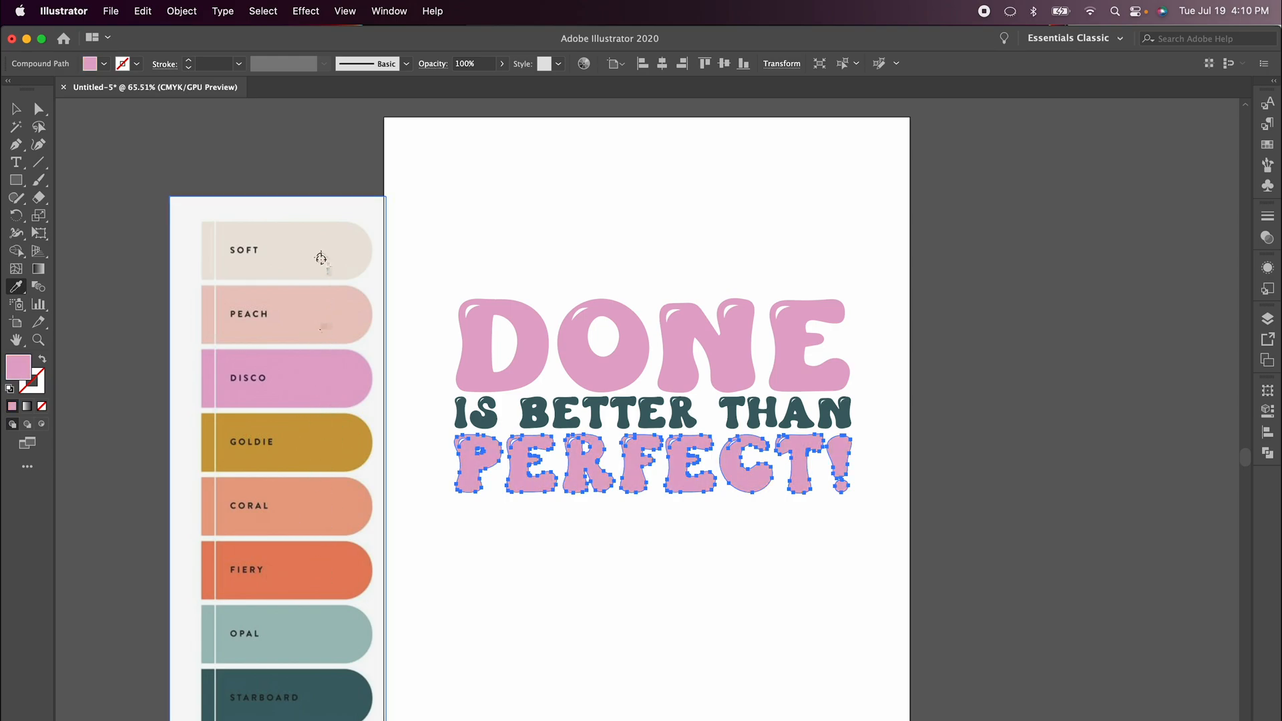
{"action": "left_click", "coordinate": [287, 441]}
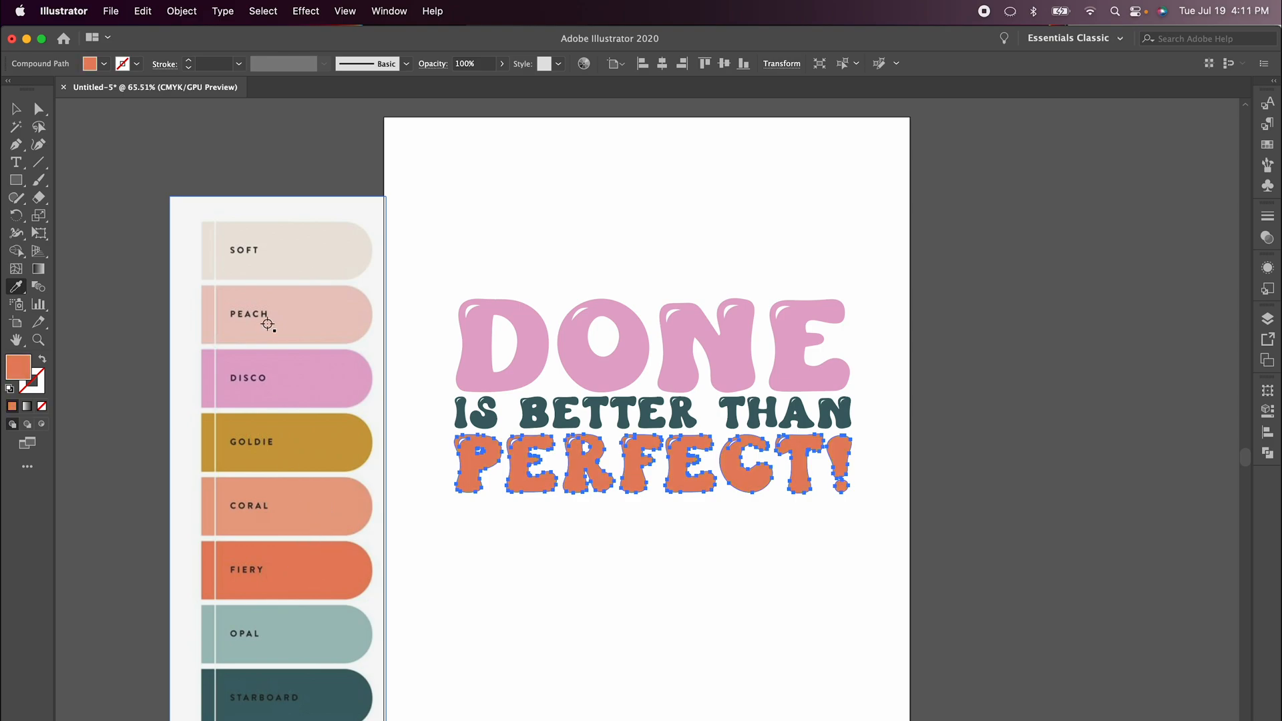
{"action": "left_click", "coordinate": [605, 265]}
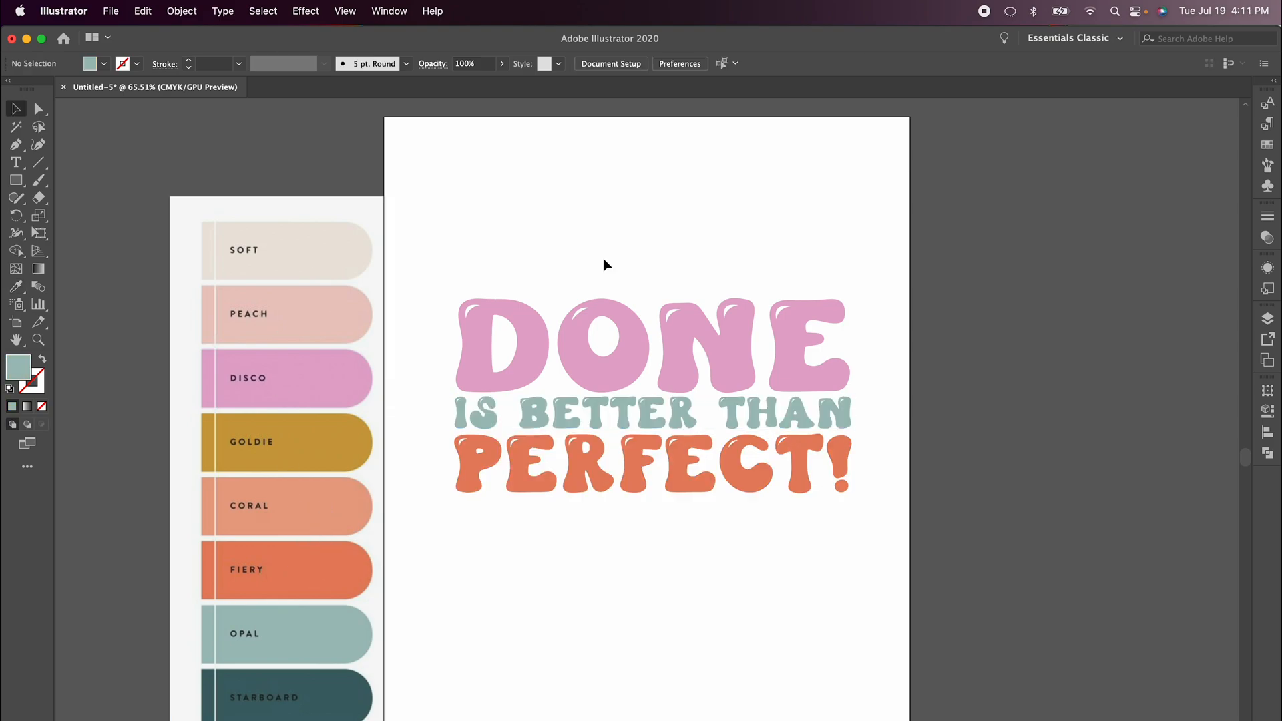
Delete the color palette screenshot and select all three lettering lines together
{"action": "left_click", "coordinate": [287, 314]}
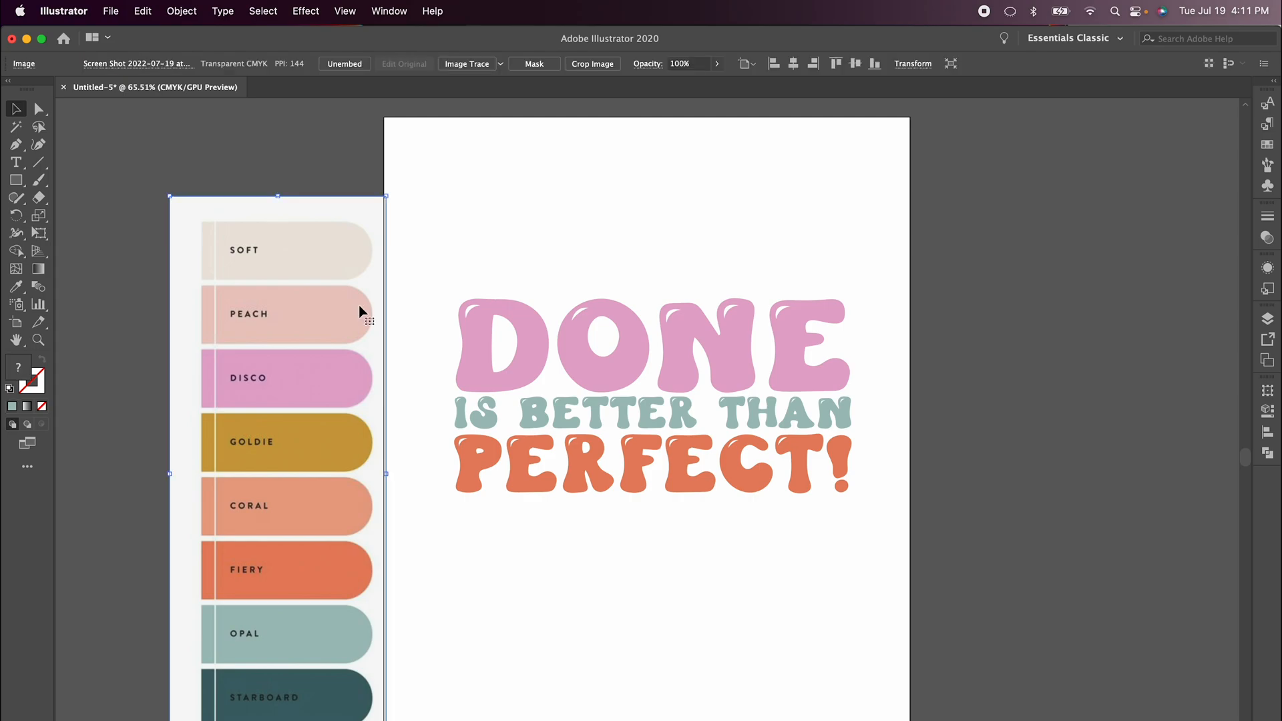
{"action": "left_click", "coordinate": [532, 238]}
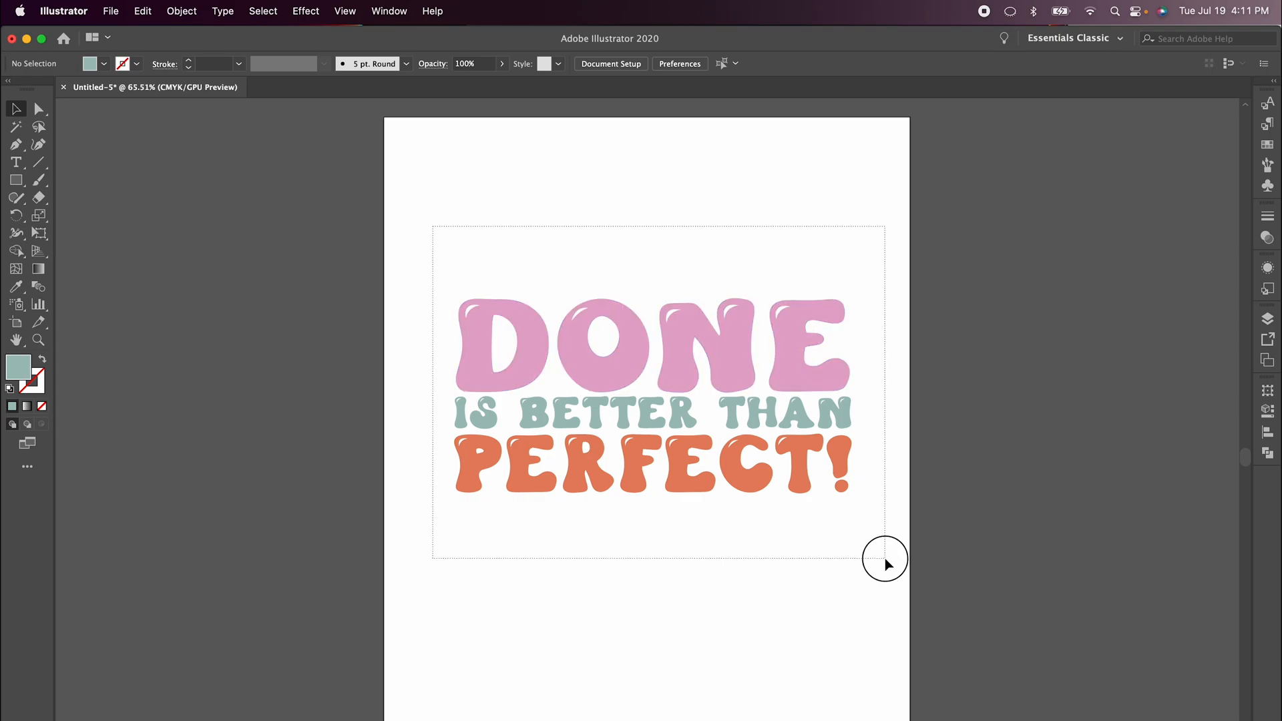
{"action": "left_click", "coordinate": [609, 310]}
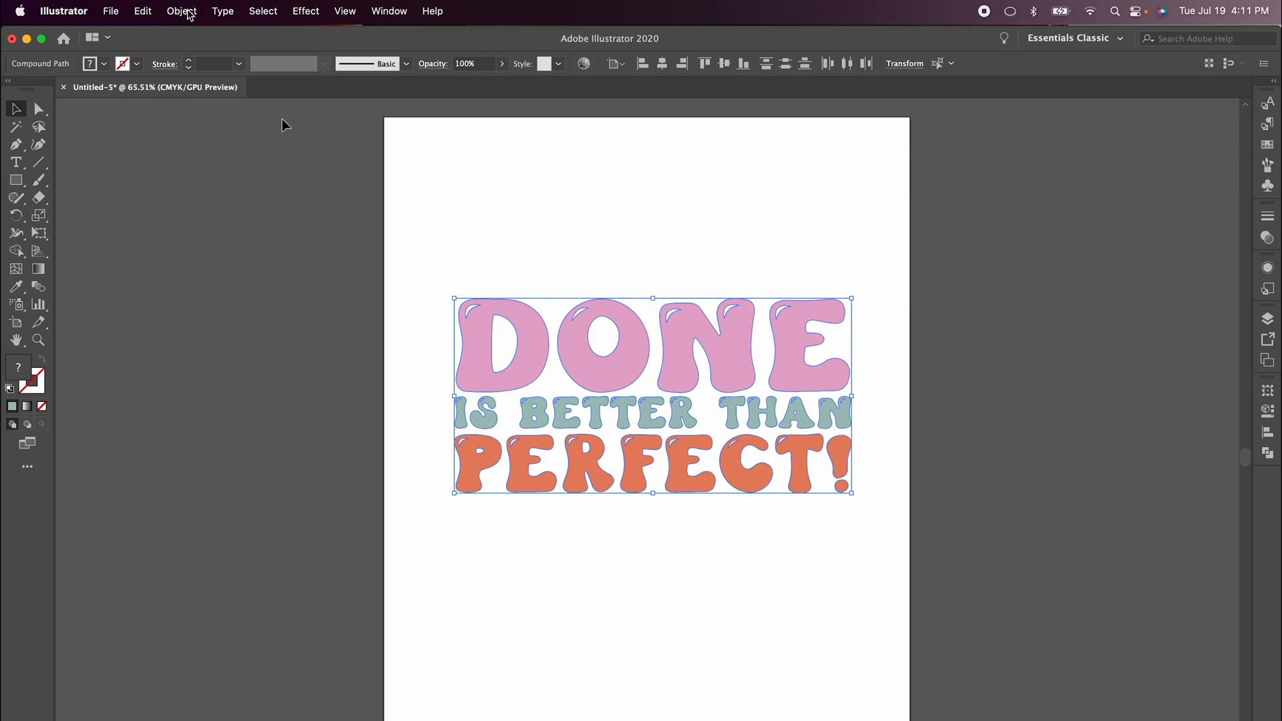
Make an Envelope Distort warp, previewing Flag and Rise styles before returning to Wave
{"action": "left_click", "coordinate": [181, 11]}
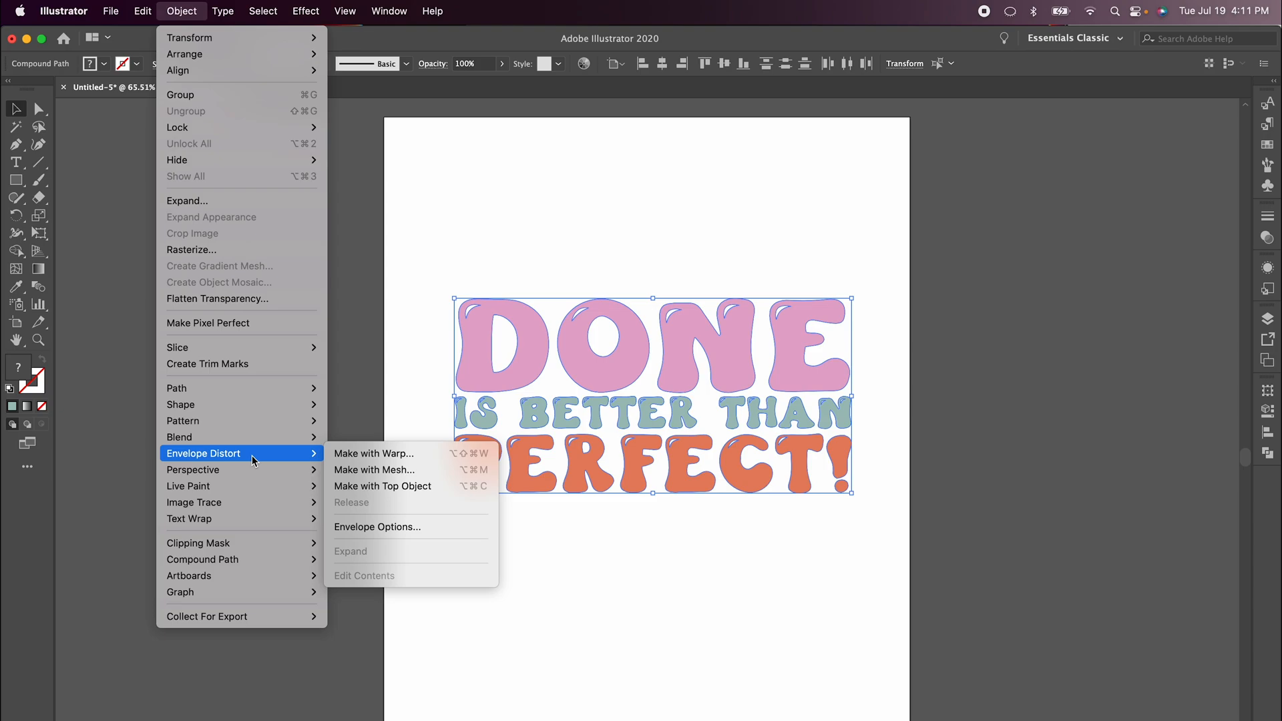
{"action": "mouse_move", "coordinate": [262, 459]}
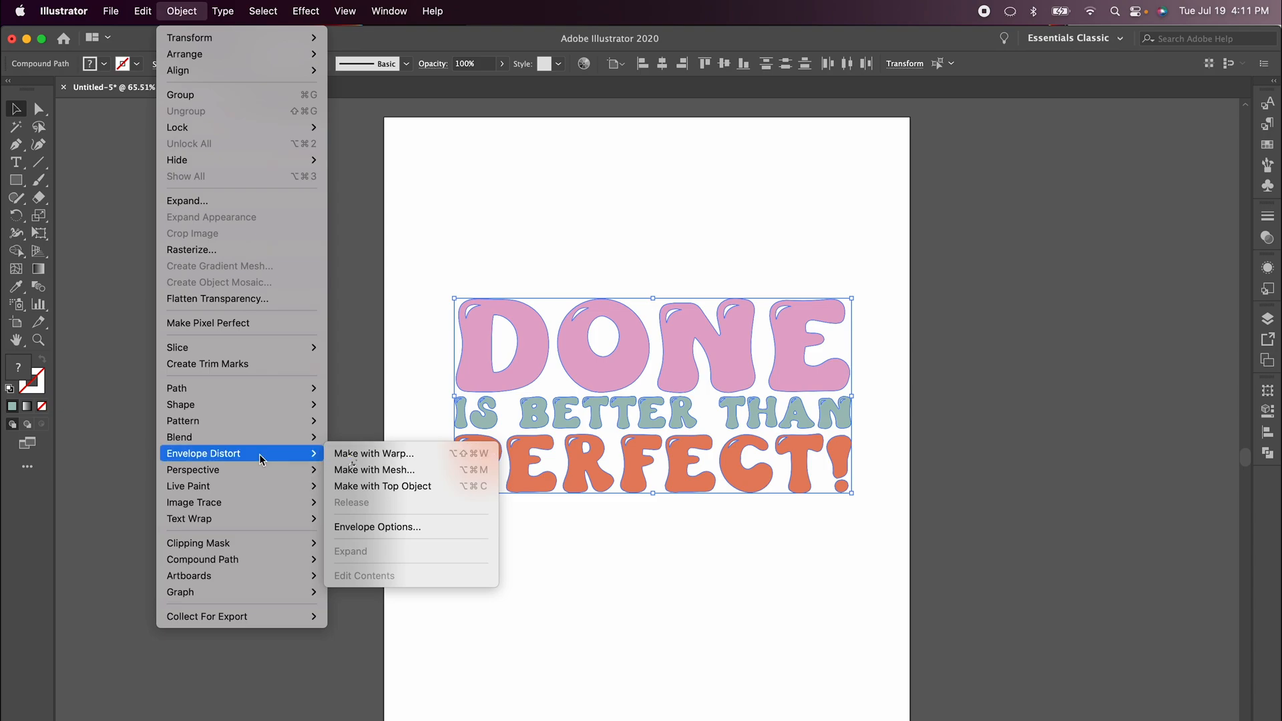
{"action": "left_click", "coordinate": [374, 453]}
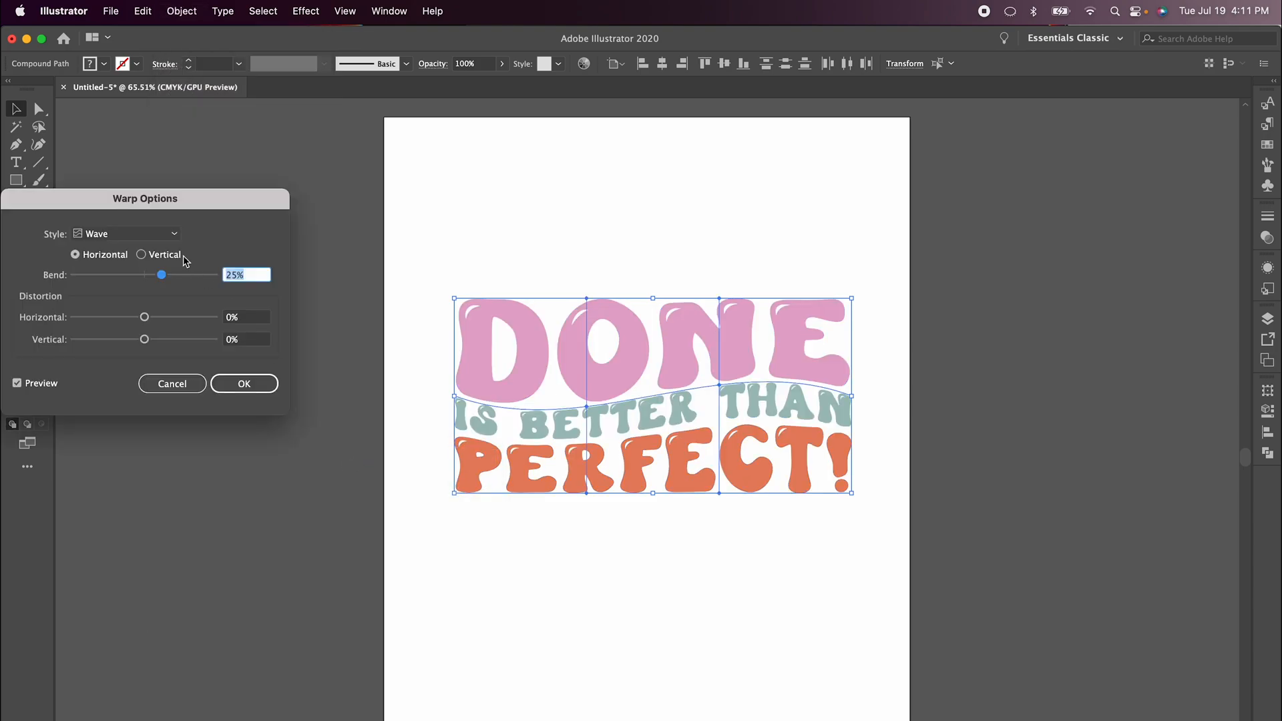
{"action": "left_click", "coordinate": [124, 233]}
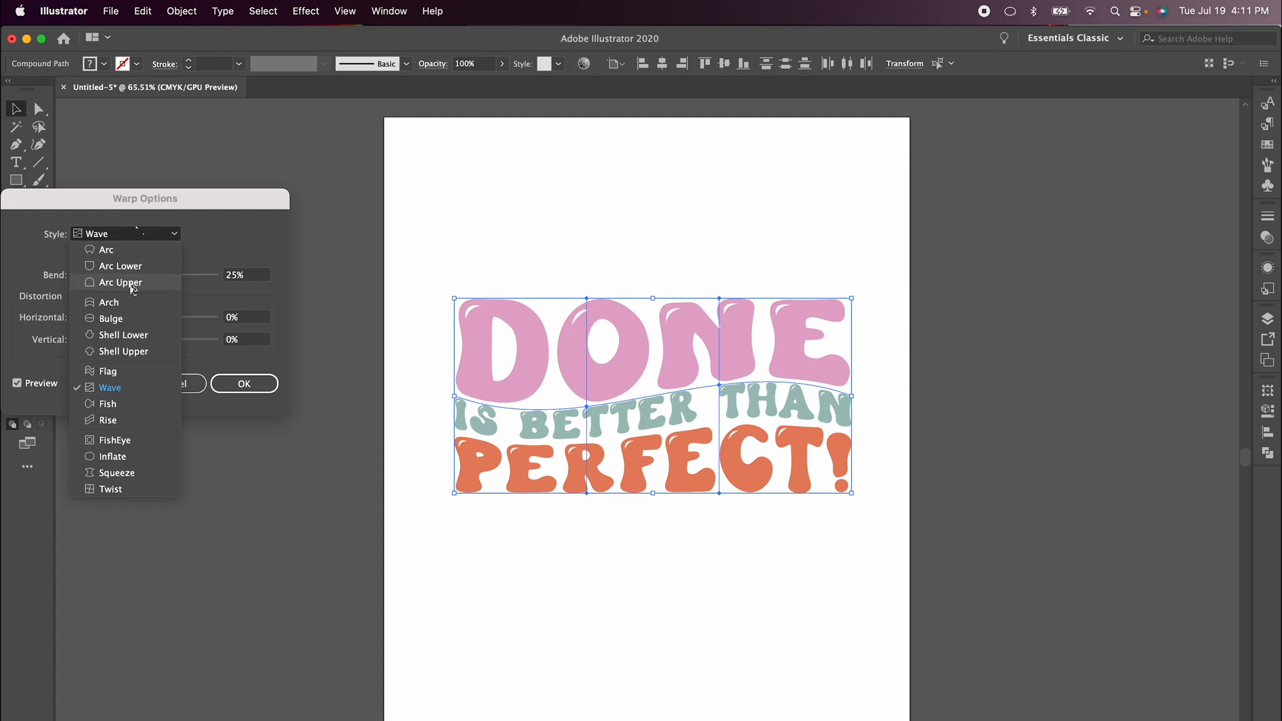
{"action": "mouse_move", "coordinate": [110, 387]}
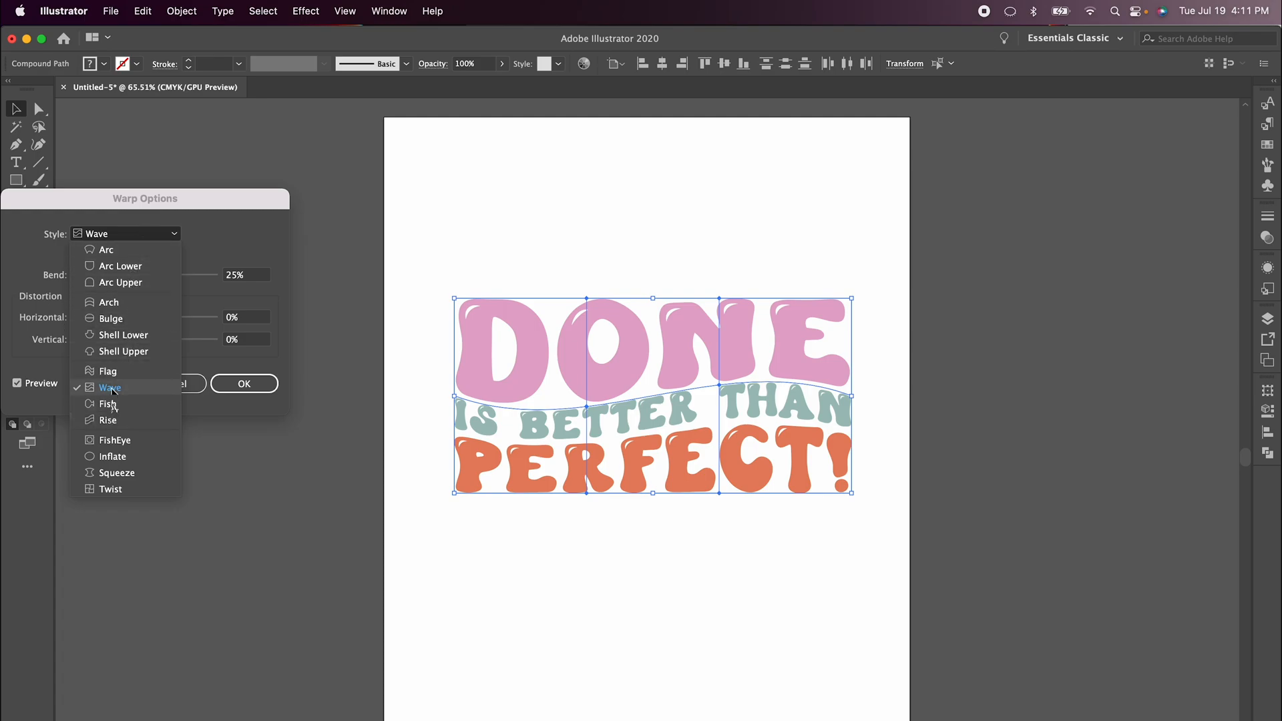
{"action": "left_click", "coordinate": [107, 371]}
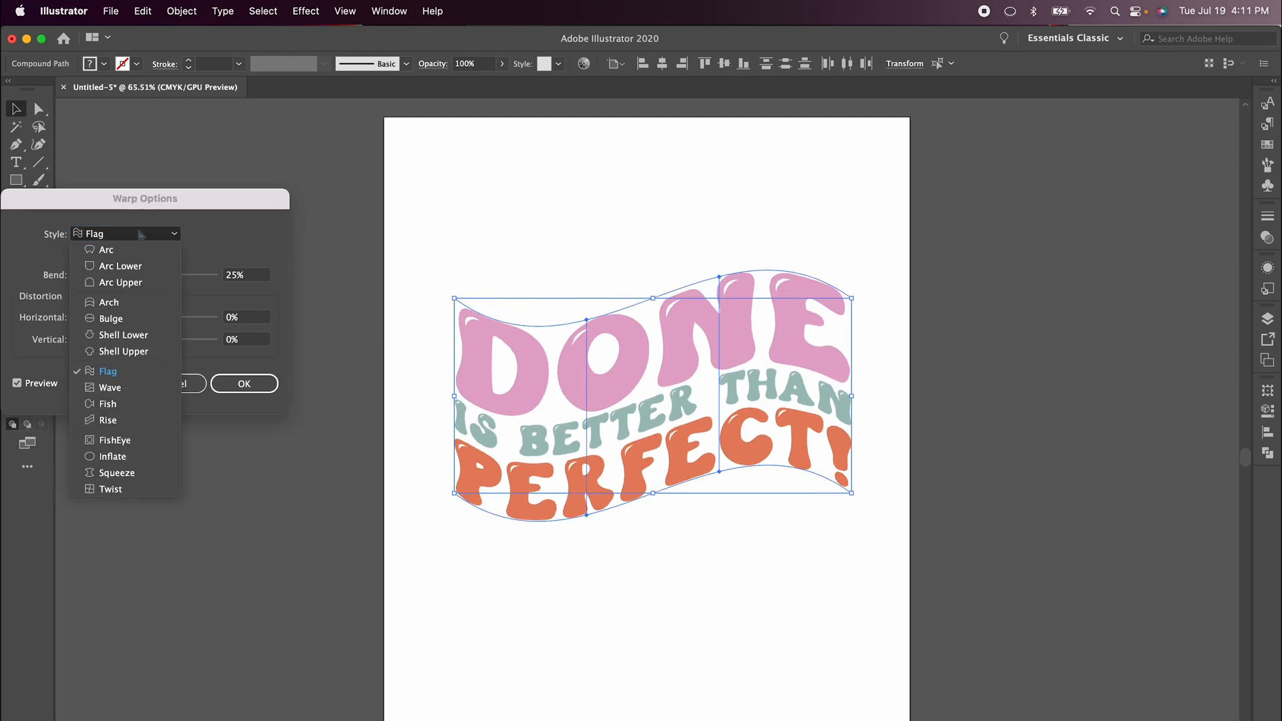
{"action": "left_click", "coordinate": [107, 420]}
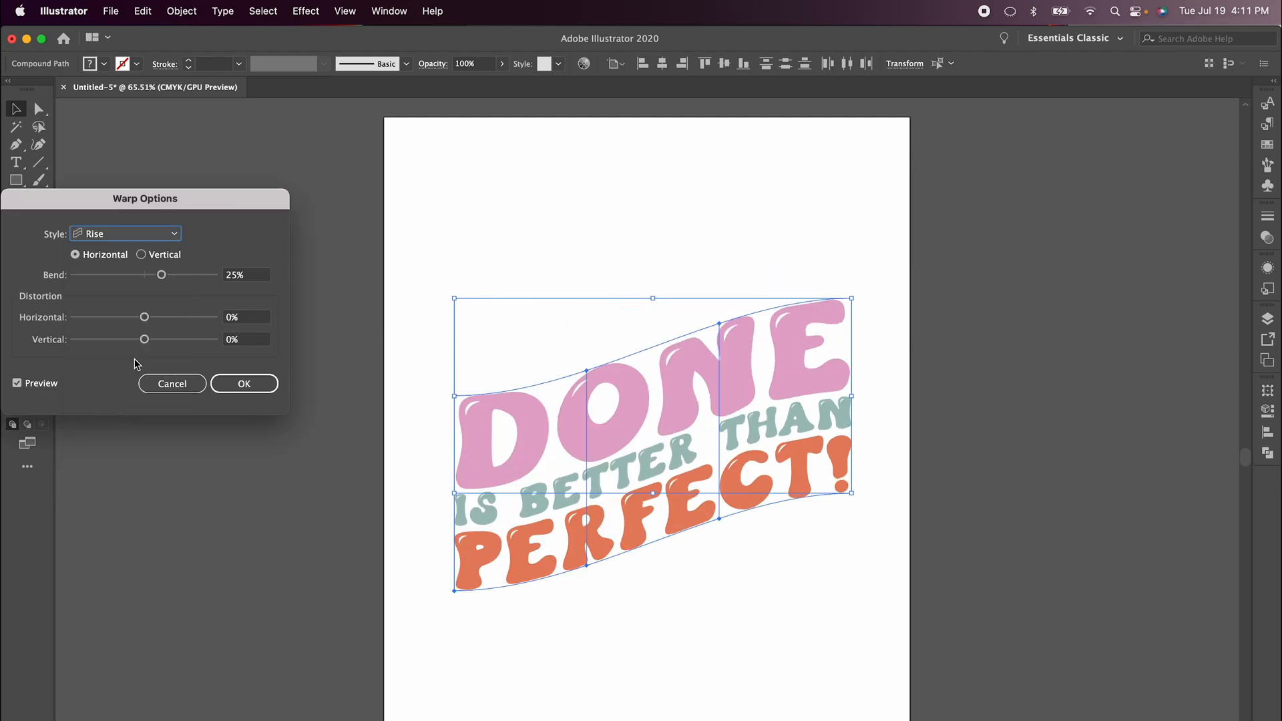
{"action": "left_click", "coordinate": [124, 233]}
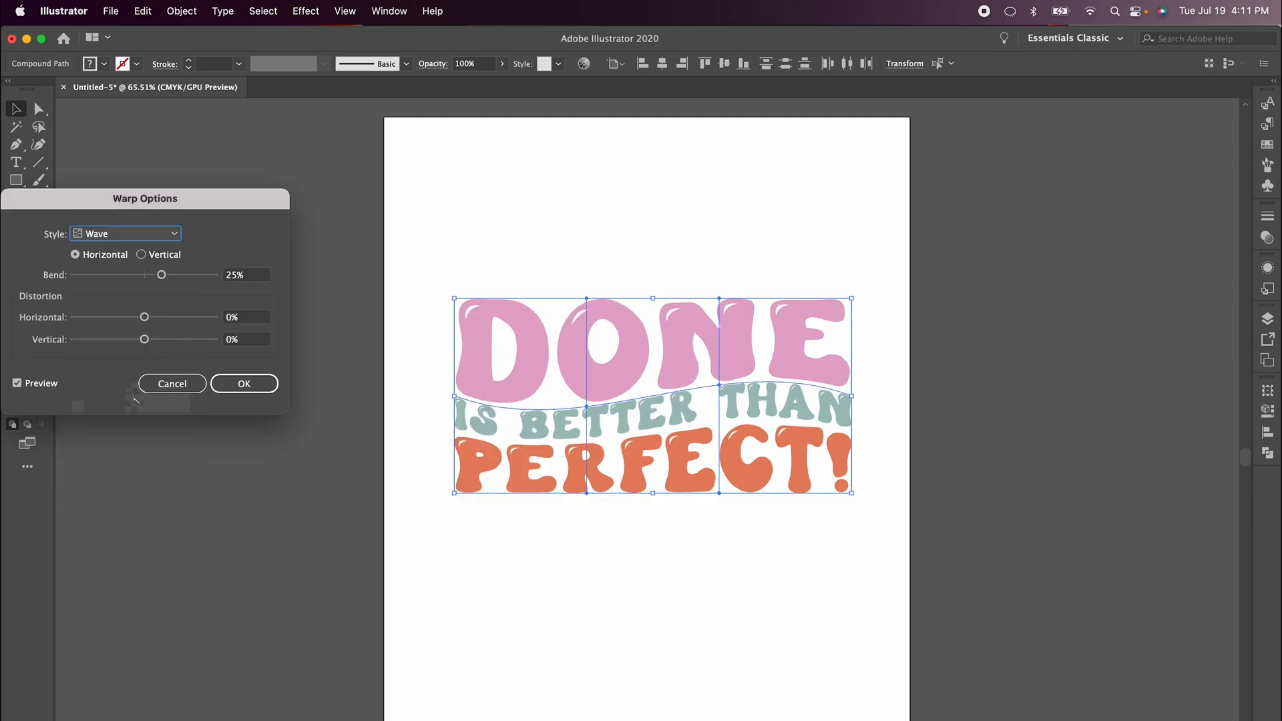
{"action": "mouse_move", "coordinate": [58, 397]}
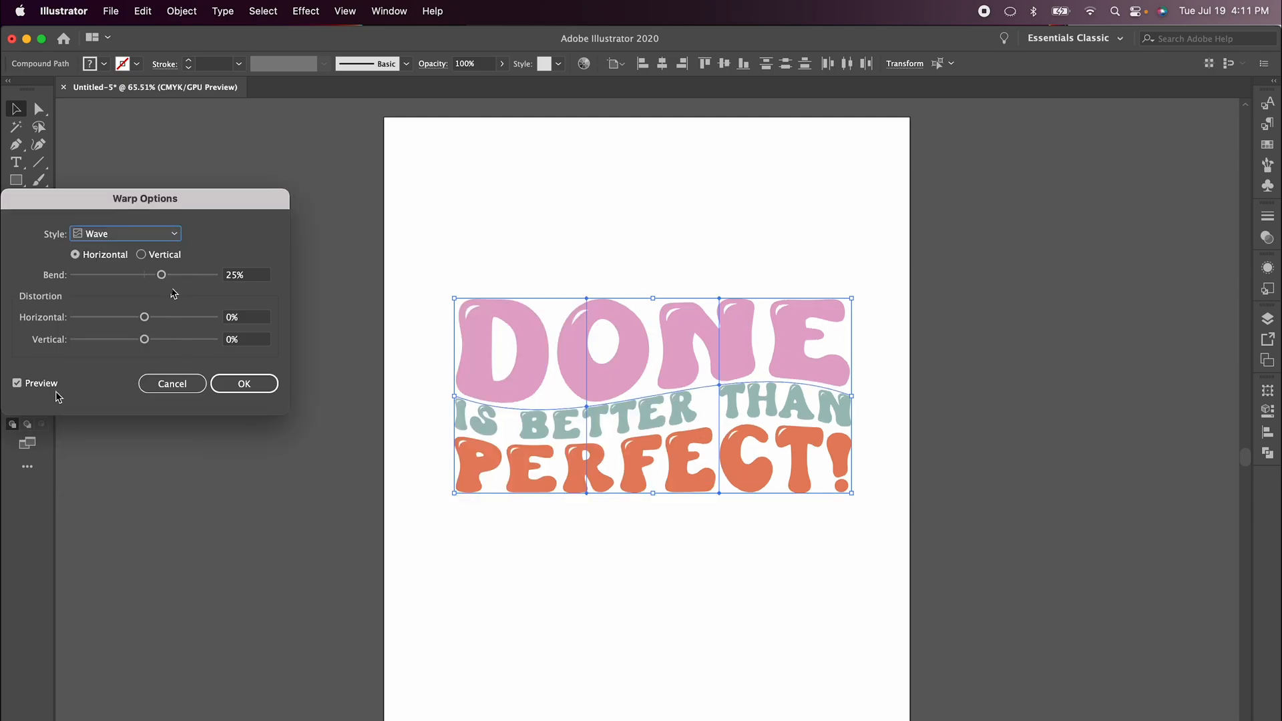
Settle the Wave warp bend at 39%, apply it, and deselect the lettering
{"action": "left_click_drag", "start_coordinate": [161, 274], "coordinate": [159, 274]}
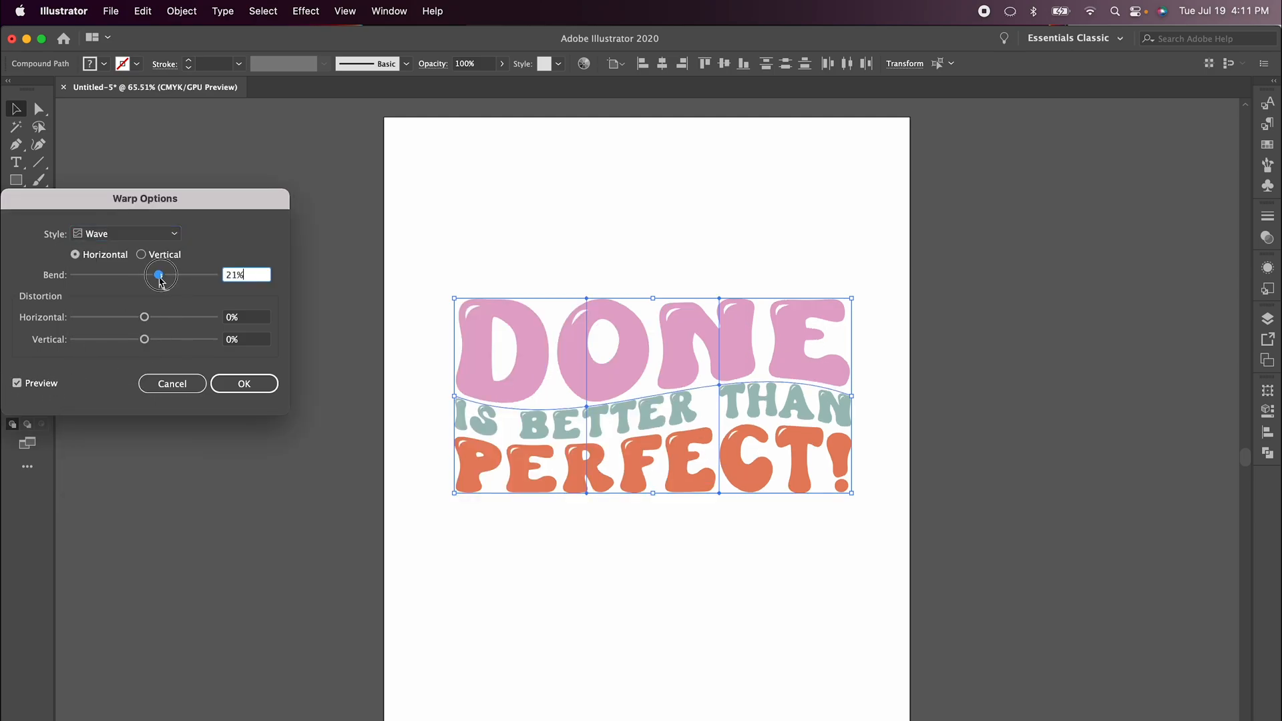
{"action": "left_click_drag", "start_coordinate": [159, 273], "coordinate": [127, 273]}
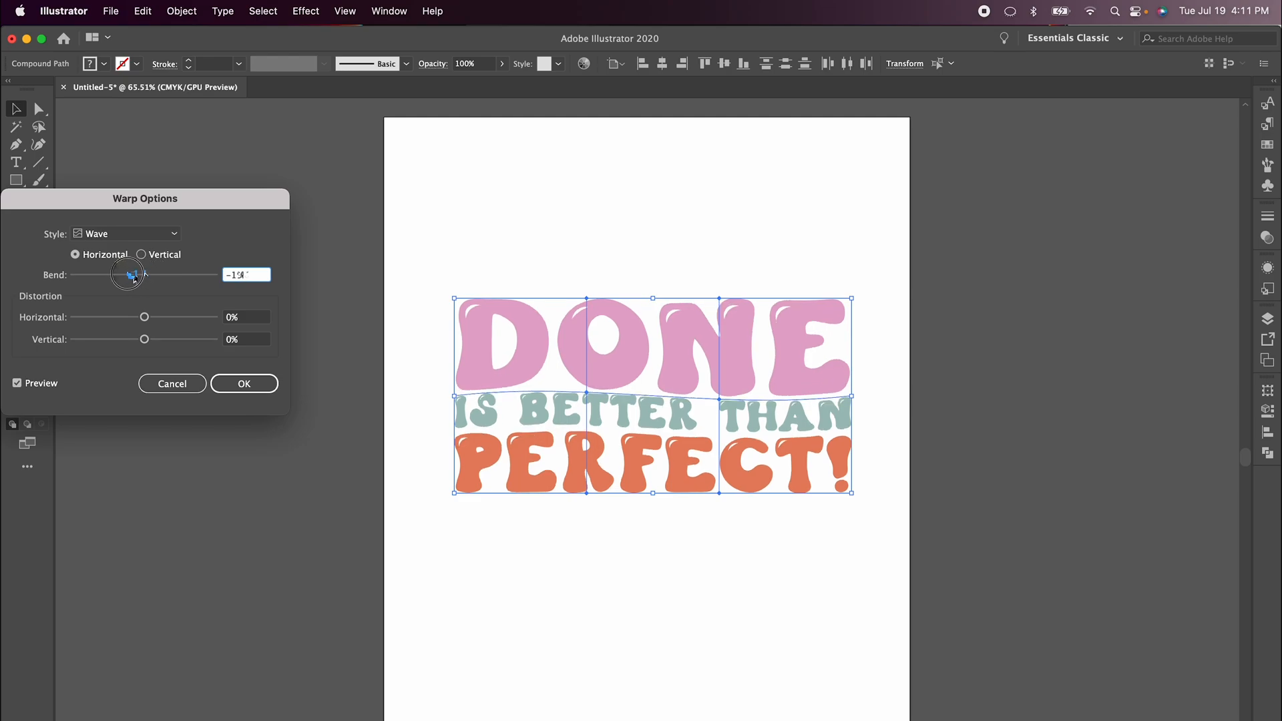
{"action": "left_click_drag", "start_coordinate": [128, 274], "coordinate": [92, 274]}
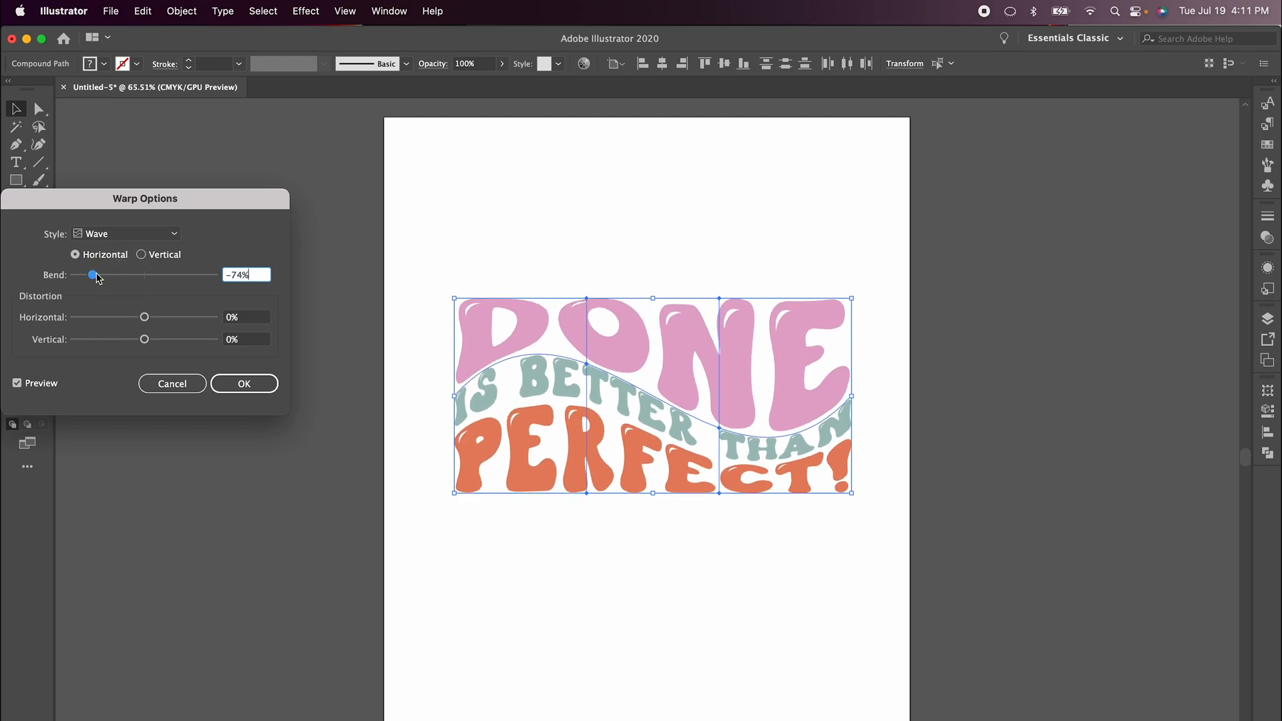
{"action": "left_click_drag", "start_coordinate": [92, 275], "coordinate": [168, 275]}
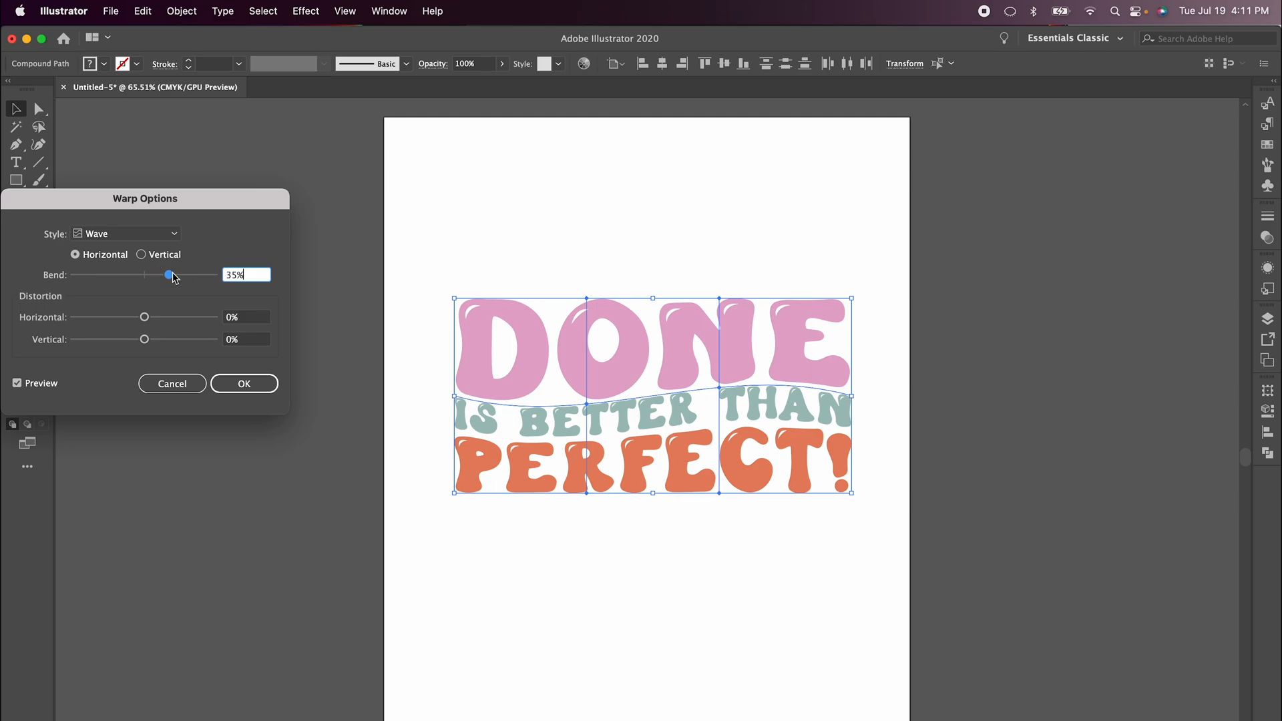
{"action": "left_click_drag", "start_coordinate": [168, 274], "coordinate": [177, 273]}
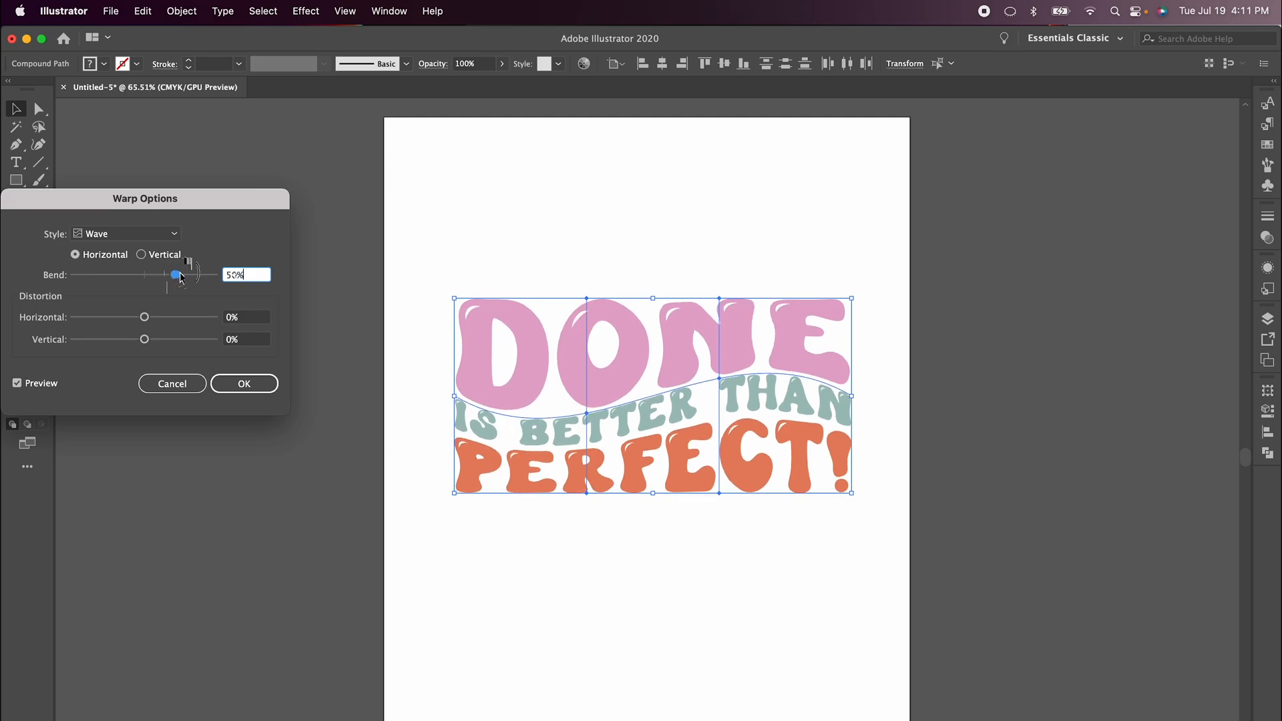
{"action": "left_click_drag", "start_coordinate": [176, 274], "coordinate": [170, 274]}
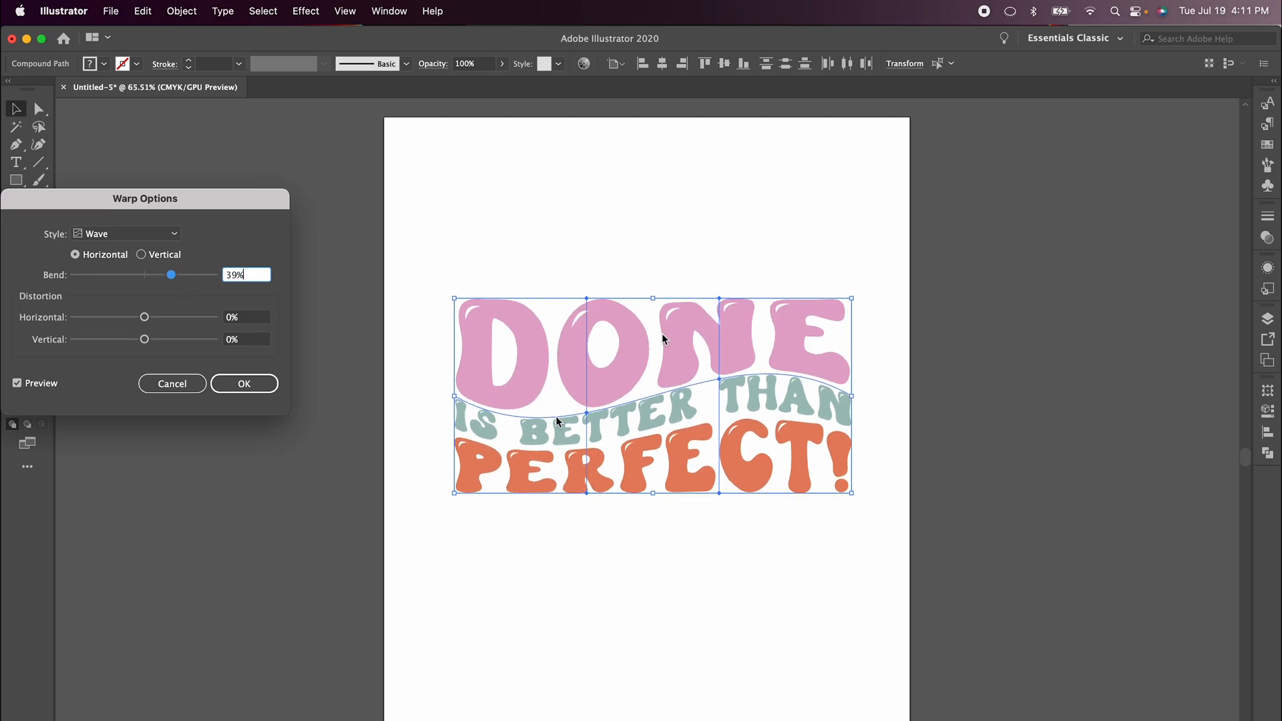
{"action": "mouse_move", "coordinate": [552, 505]}
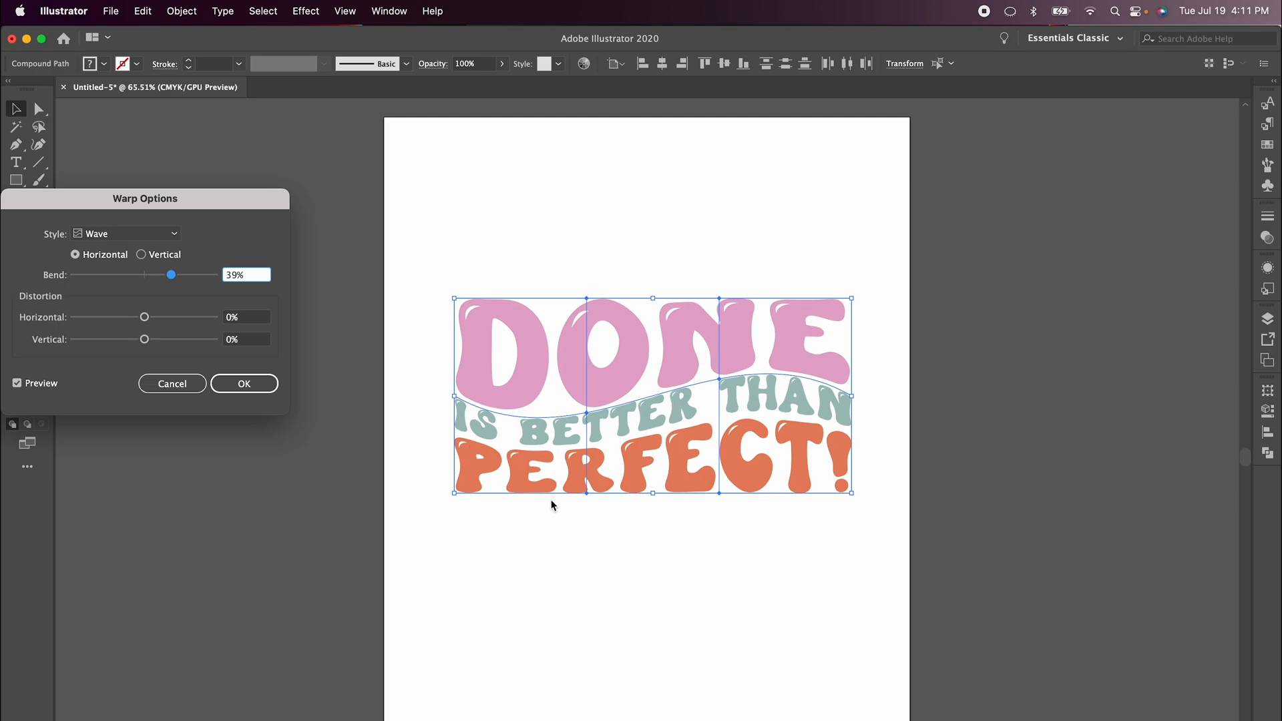
{"action": "mouse_move", "coordinate": [820, 507]}
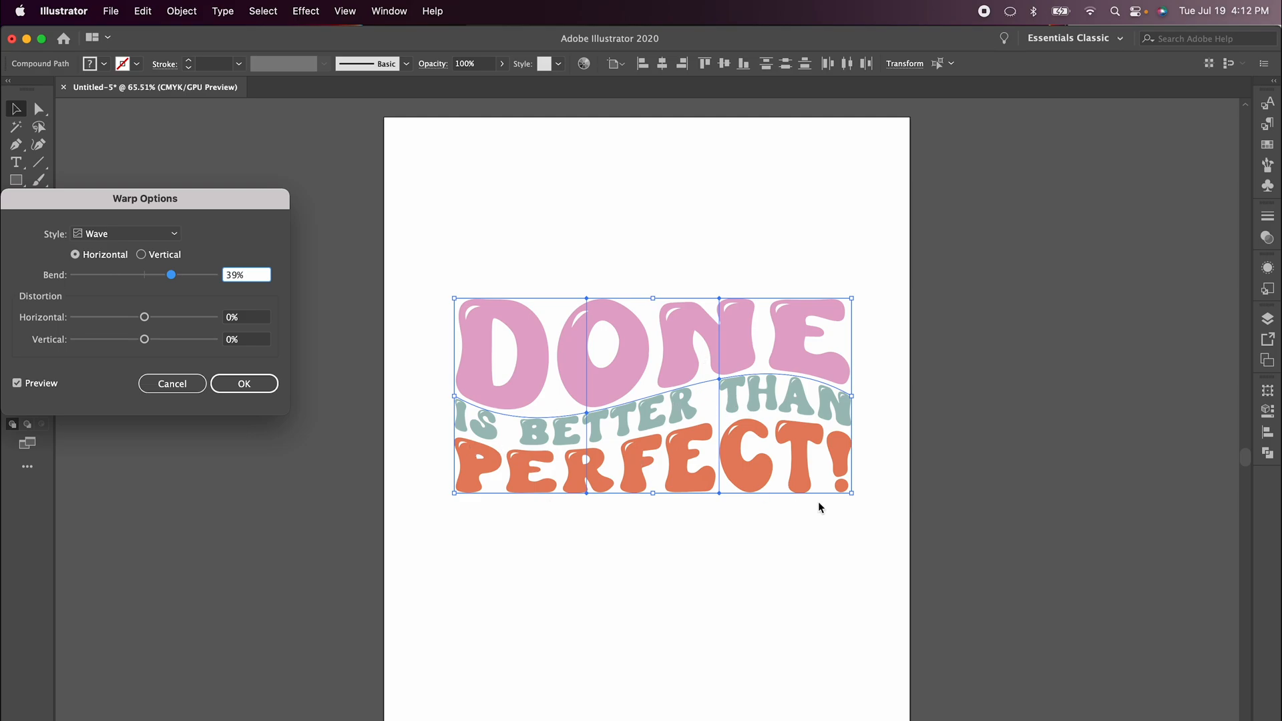
{"action": "left_click", "coordinate": [244, 383]}
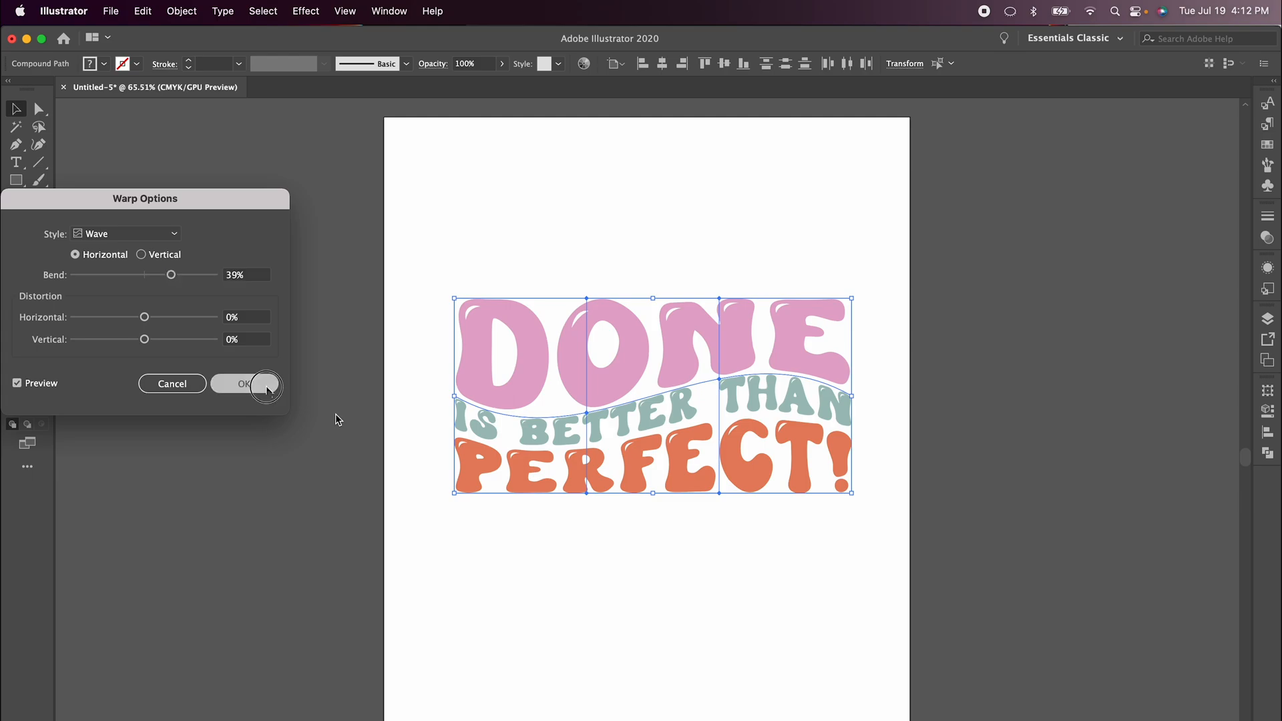
{"action": "left_click", "coordinate": [243, 383]}
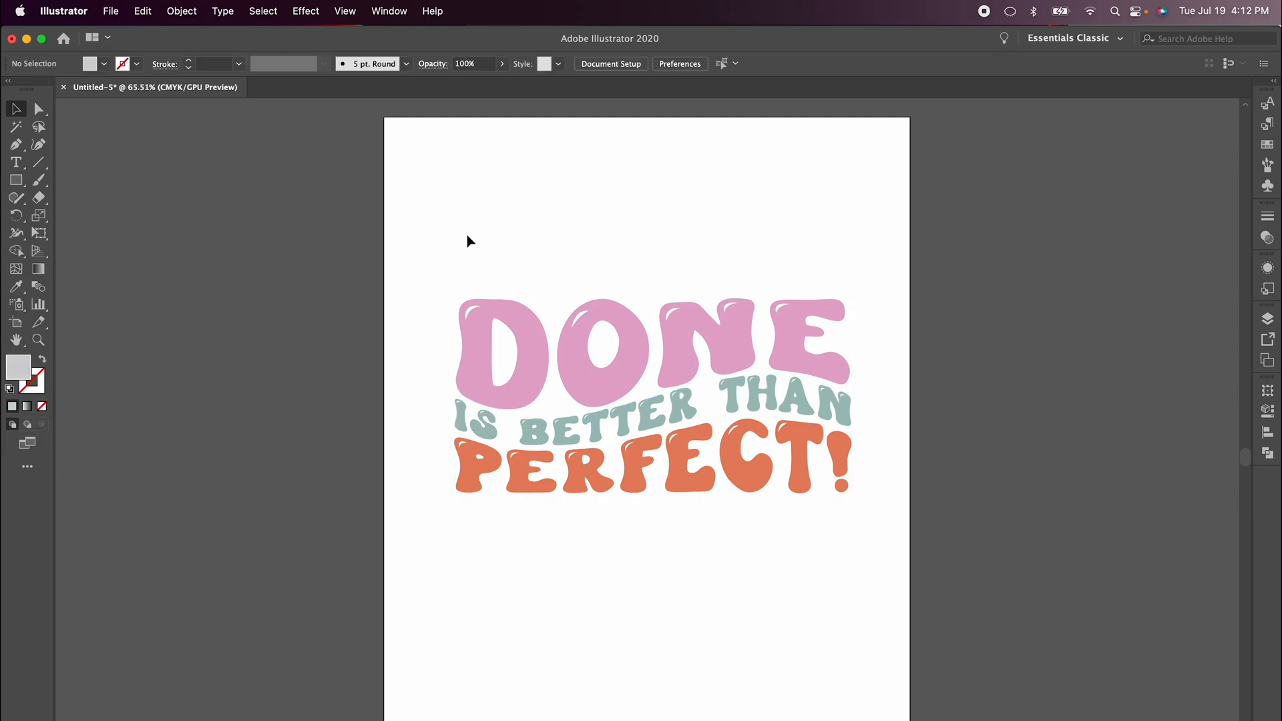
{"action": "mouse_move", "coordinate": [425, 215]}
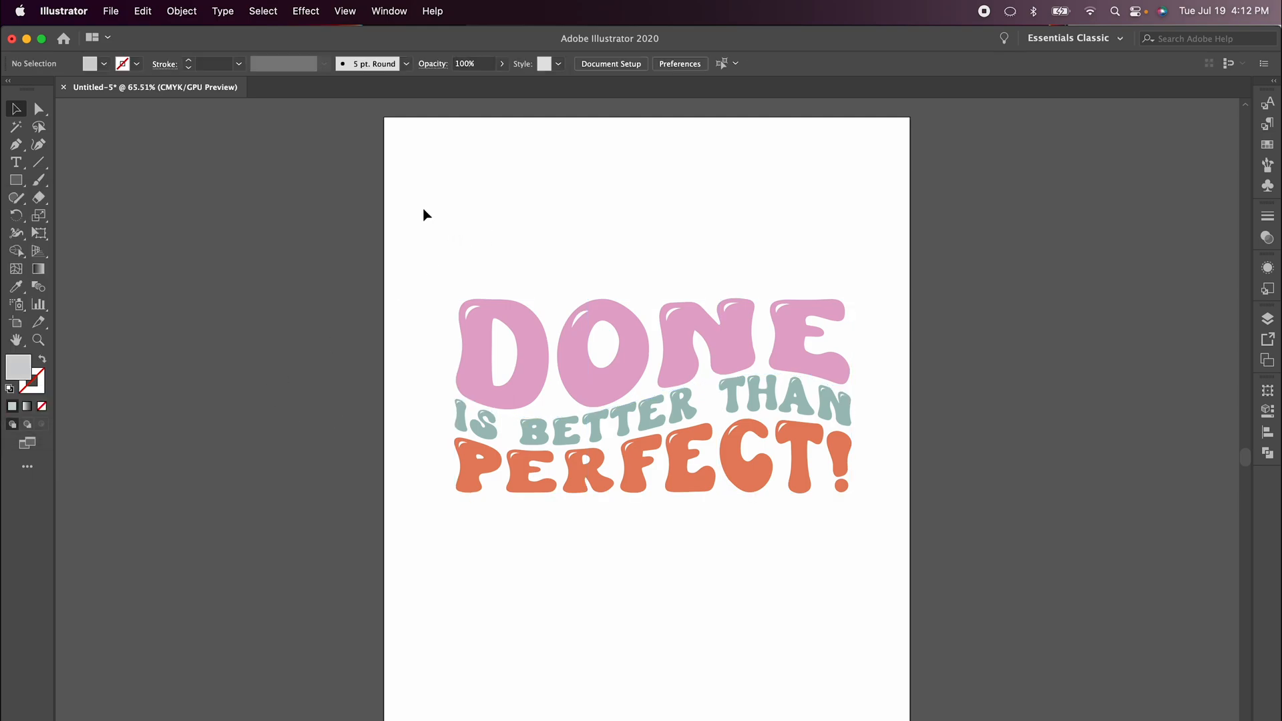
Save the design as Done.svg in SVG format, replacing the existing file
{"action": "left_click", "coordinate": [110, 11]}
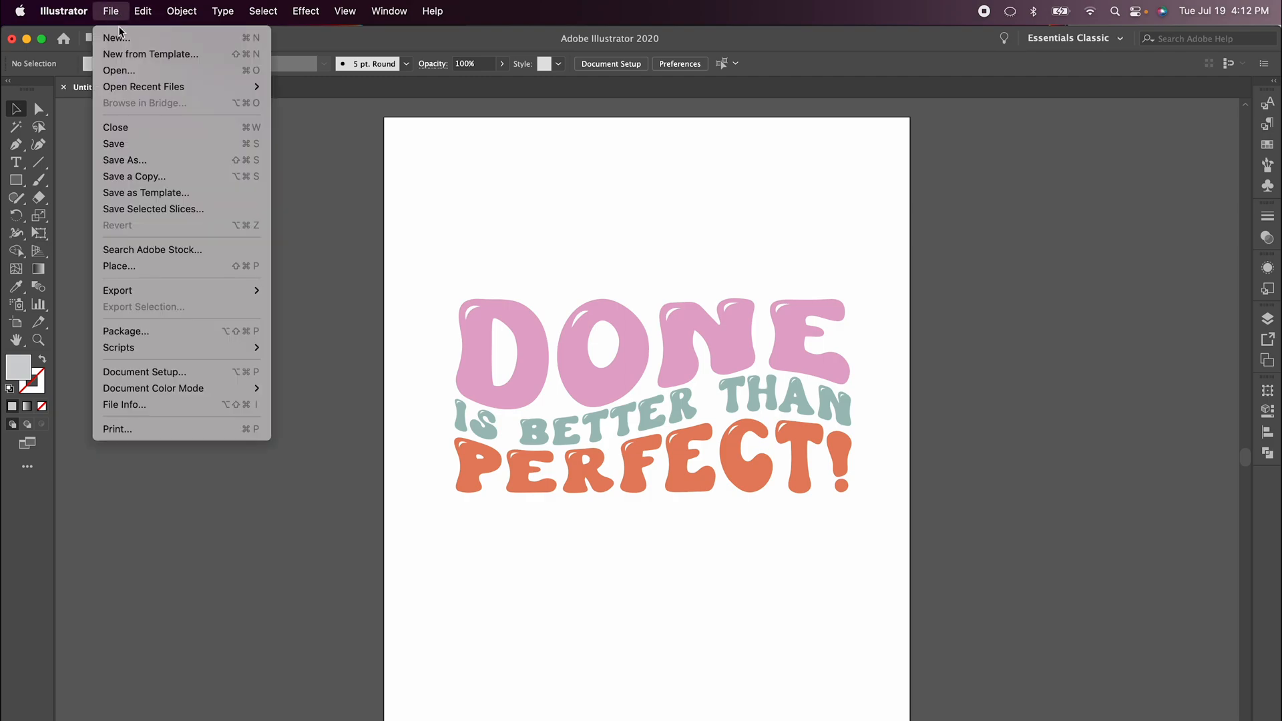
{"action": "left_click", "coordinate": [124, 160]}
{"action": "type", "text": "Done"}
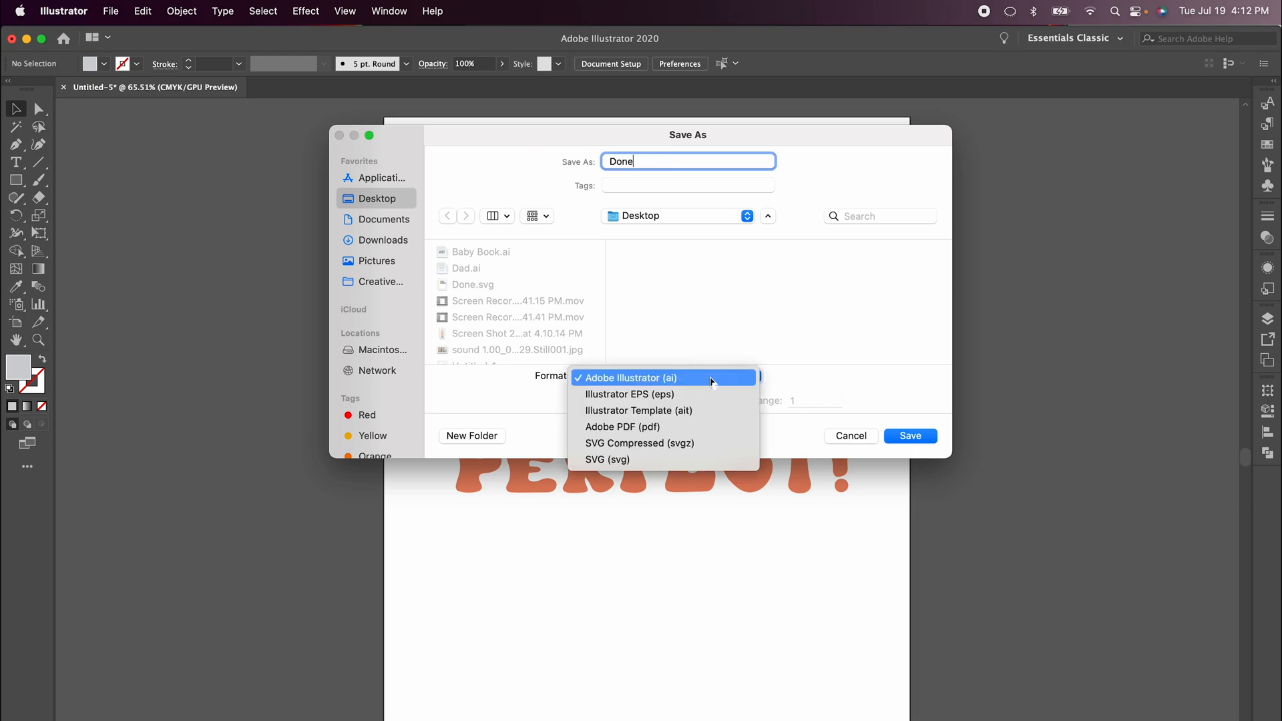
{"action": "left_click", "coordinate": [607, 459]}
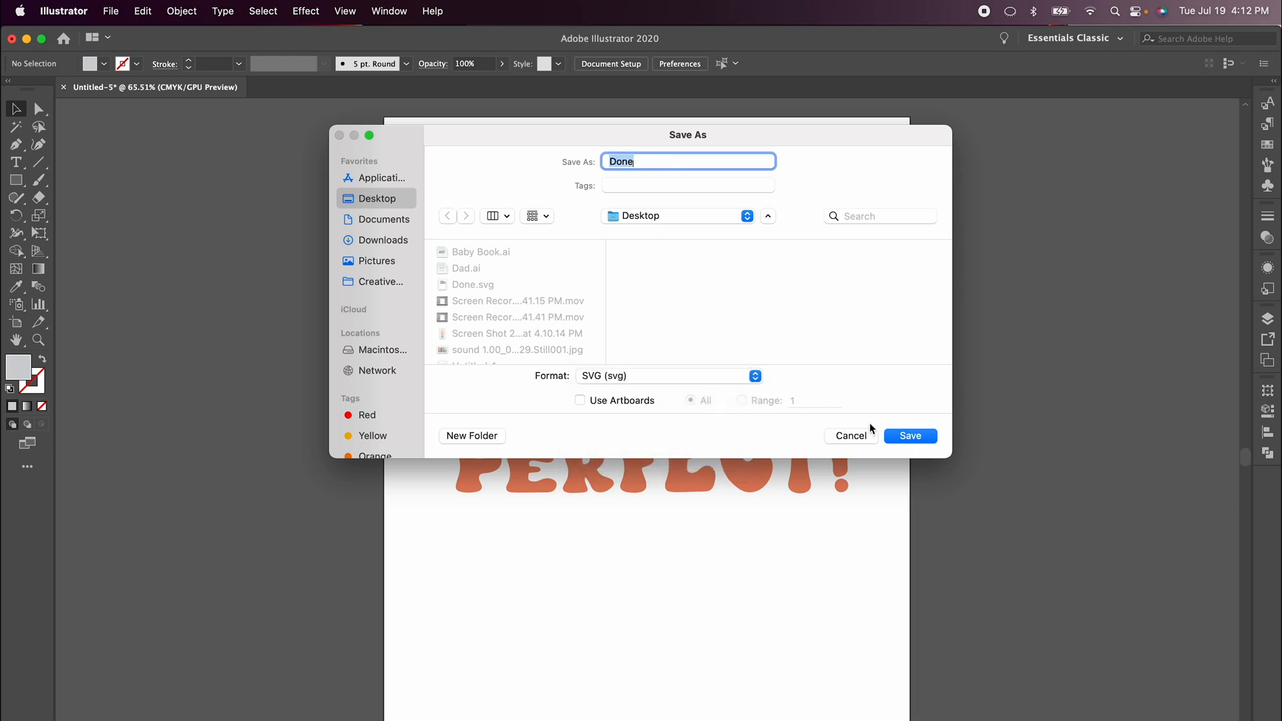
{"action": "left_click", "coordinate": [909, 435]}
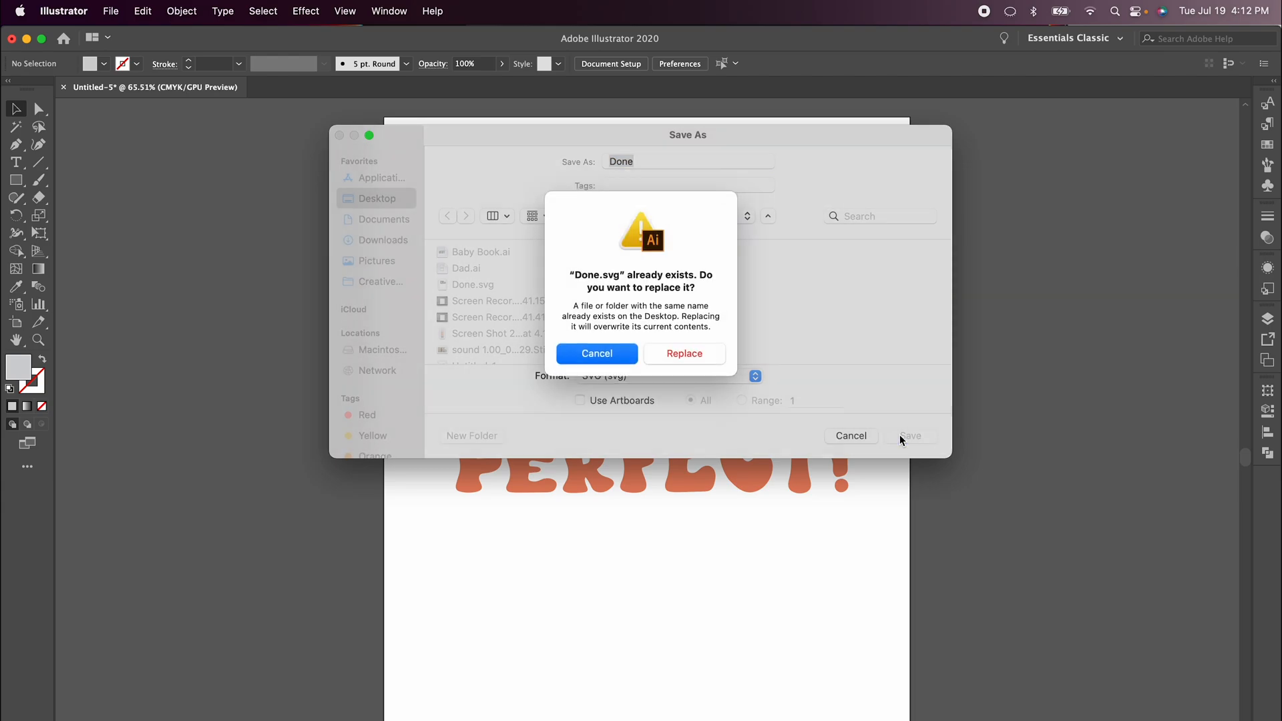
{"action": "left_click", "coordinate": [685, 354]}
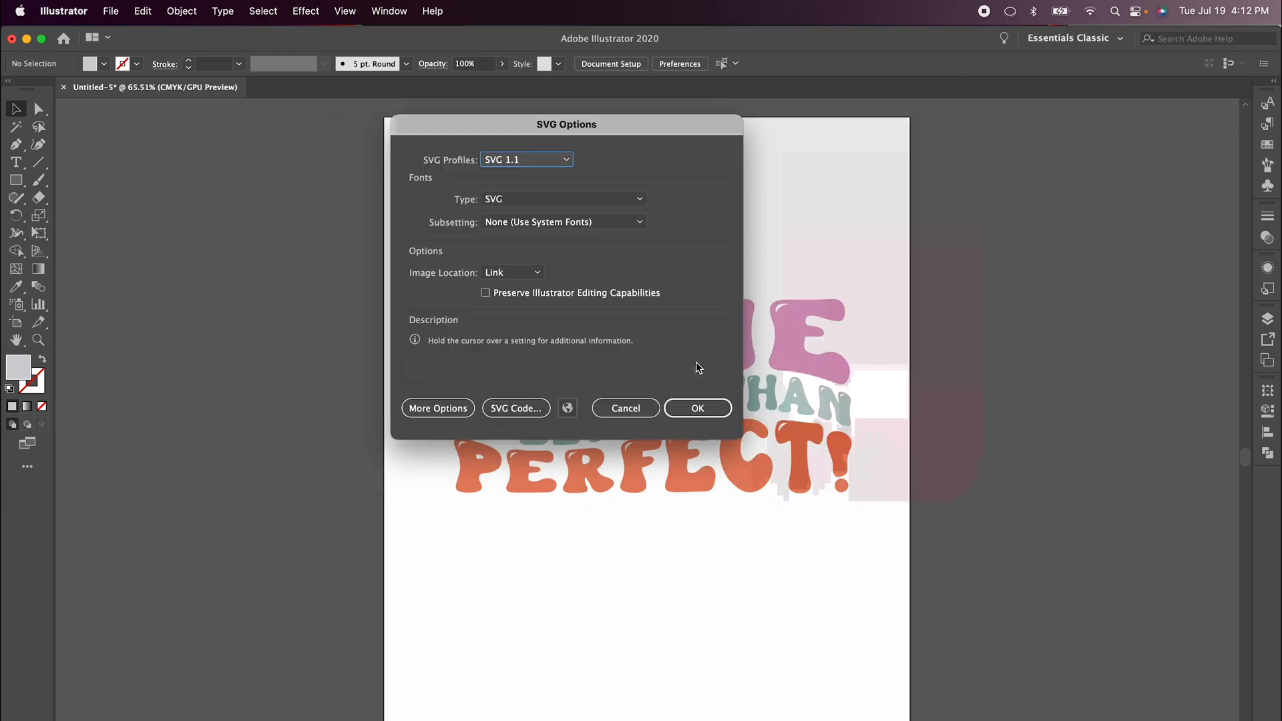
{"action": "mouse_move", "coordinate": [578, 160]}
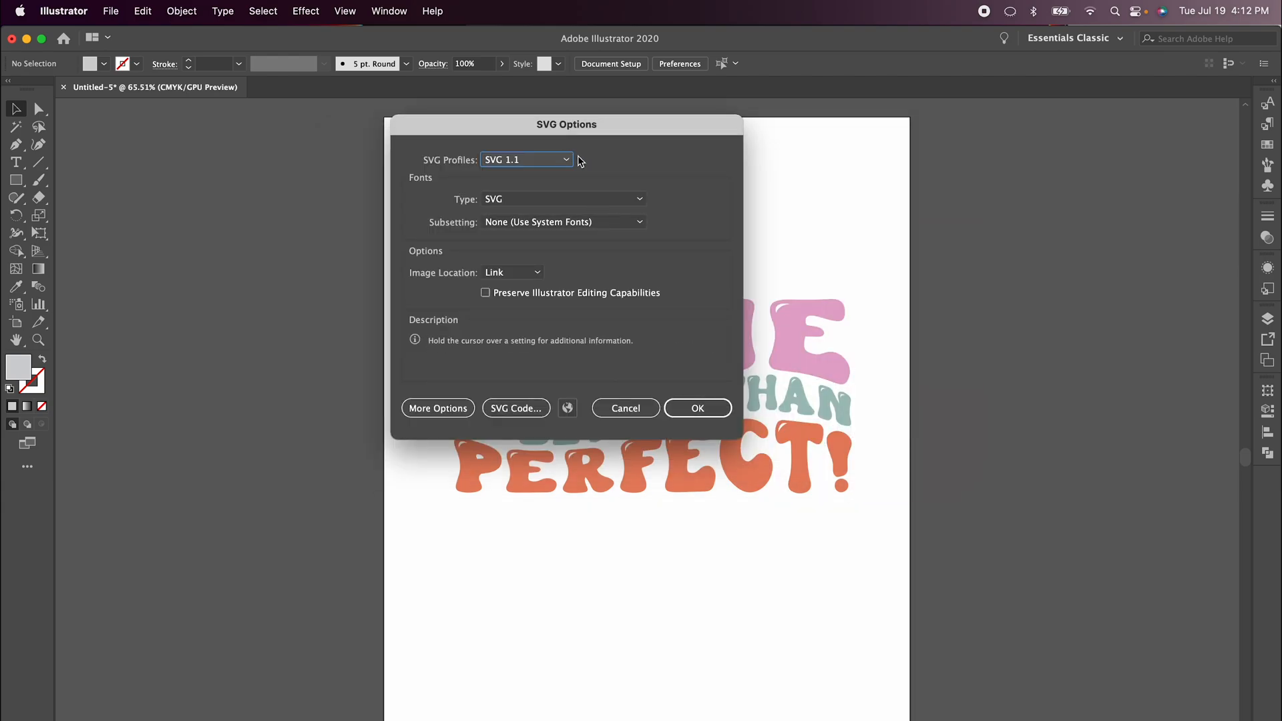
{"action": "mouse_move", "coordinate": [692, 375]}
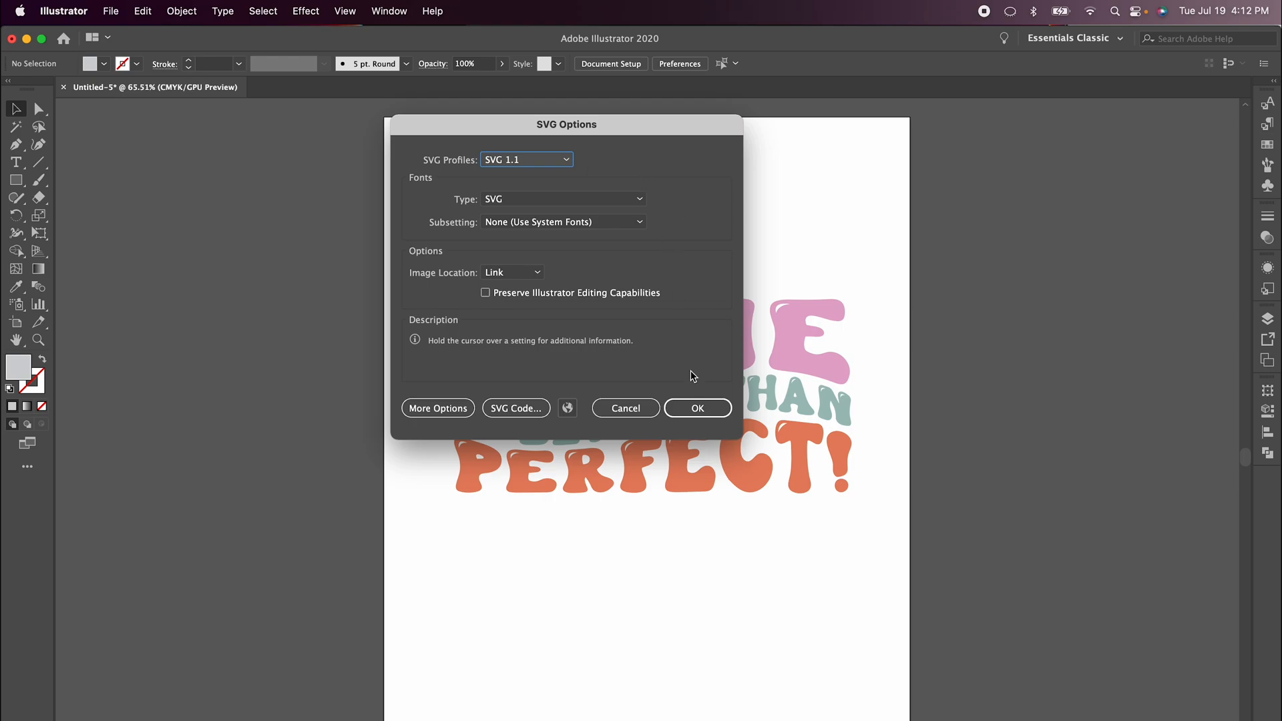
{"action": "left_click", "coordinate": [696, 408]}
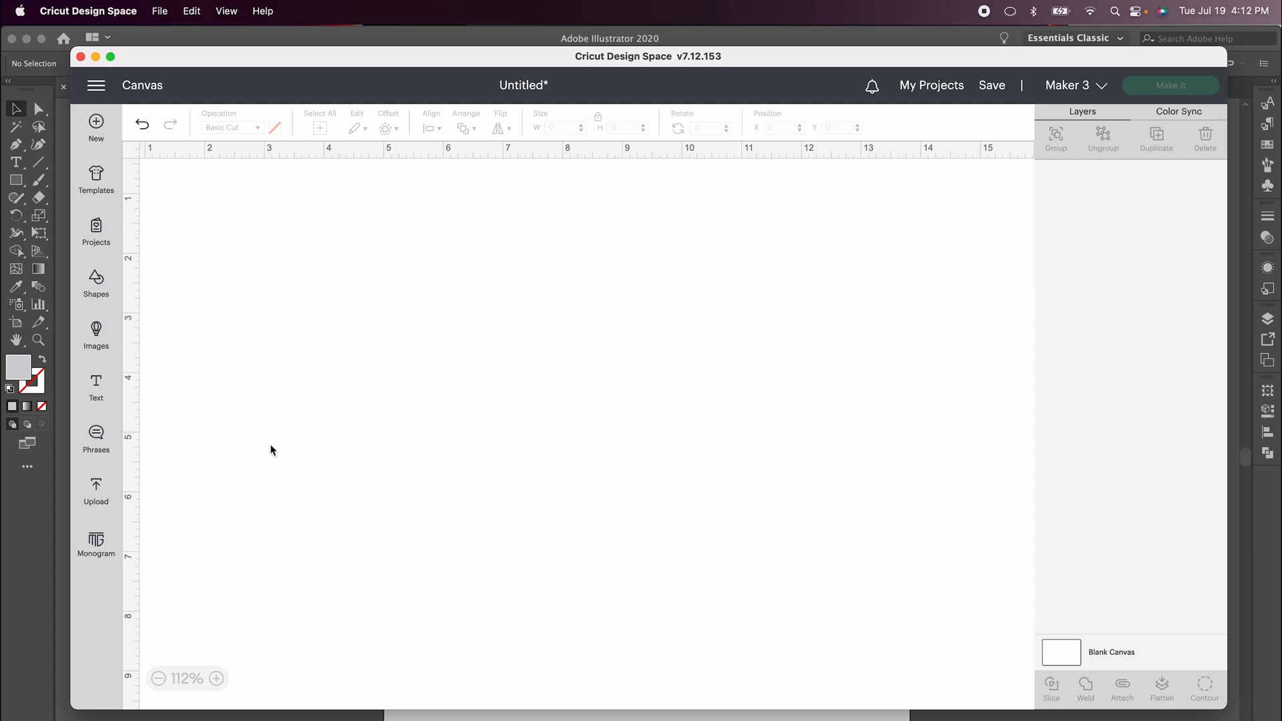
Upload Done.svg from the Desktop as an image and add it to the canvas
{"action": "left_click", "coordinate": [96, 493]}
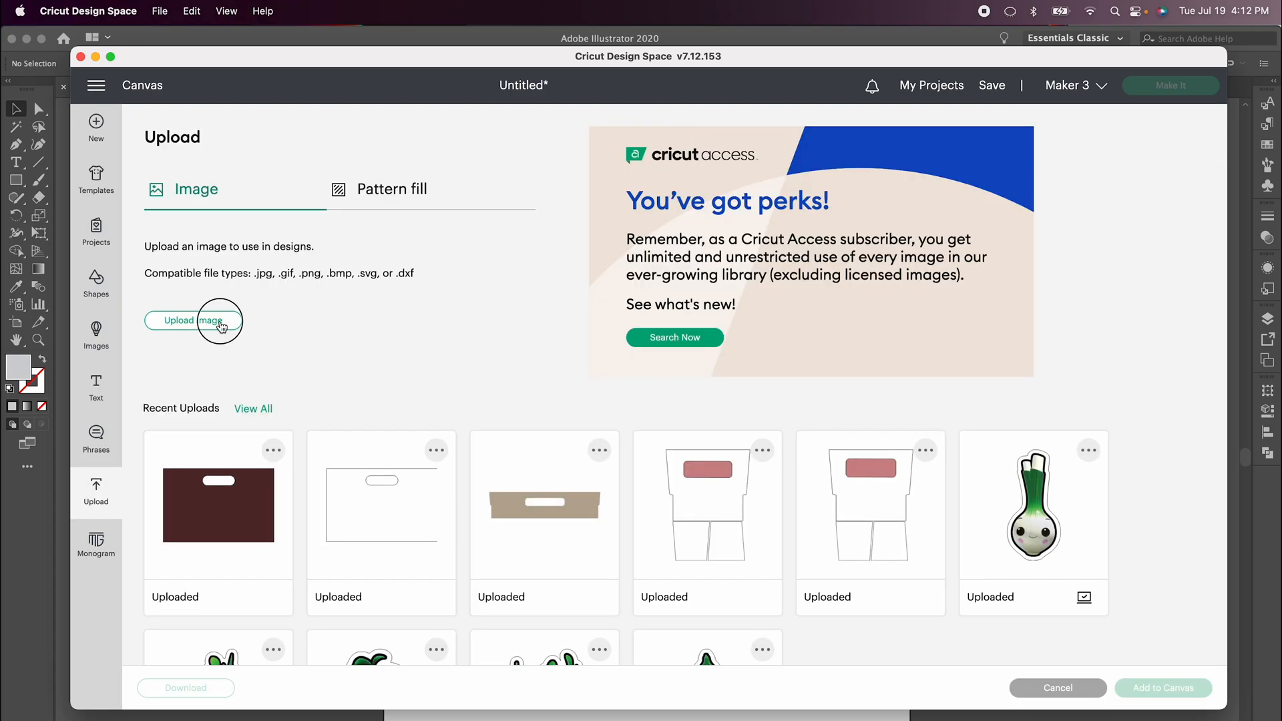
{"action": "left_click", "coordinate": [193, 320]}
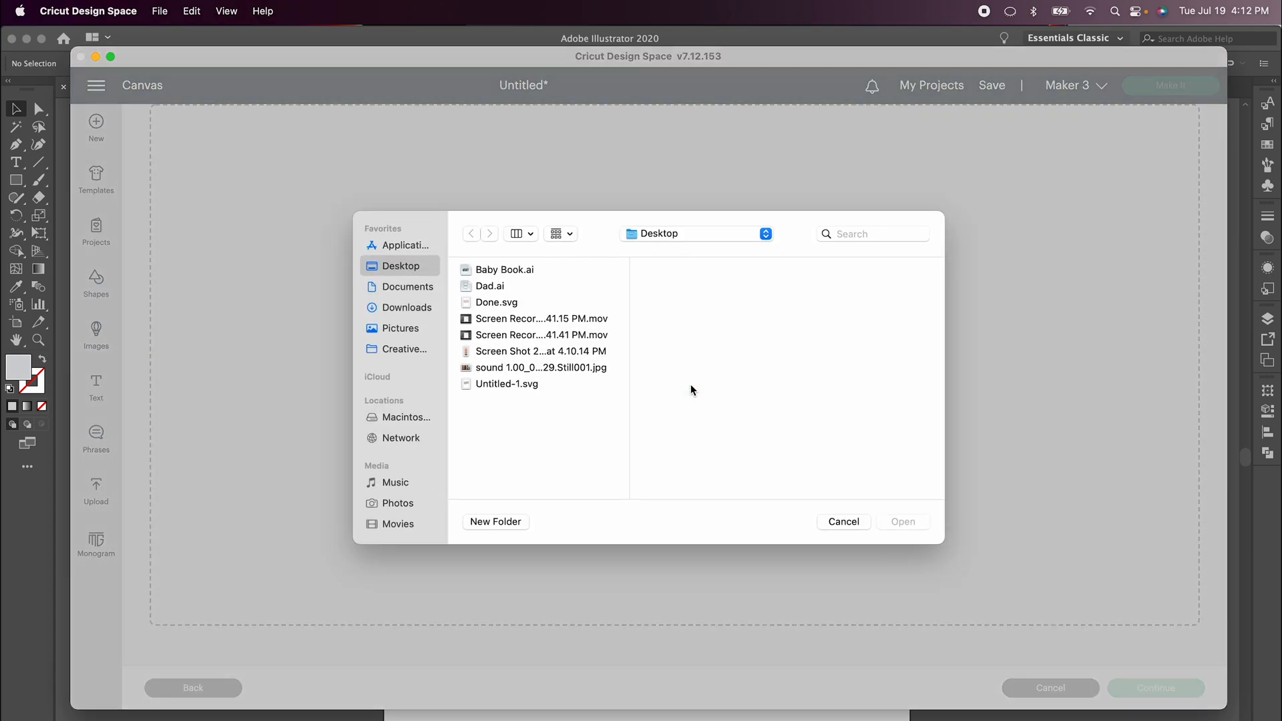
{"action": "left_click", "coordinate": [842, 521]}
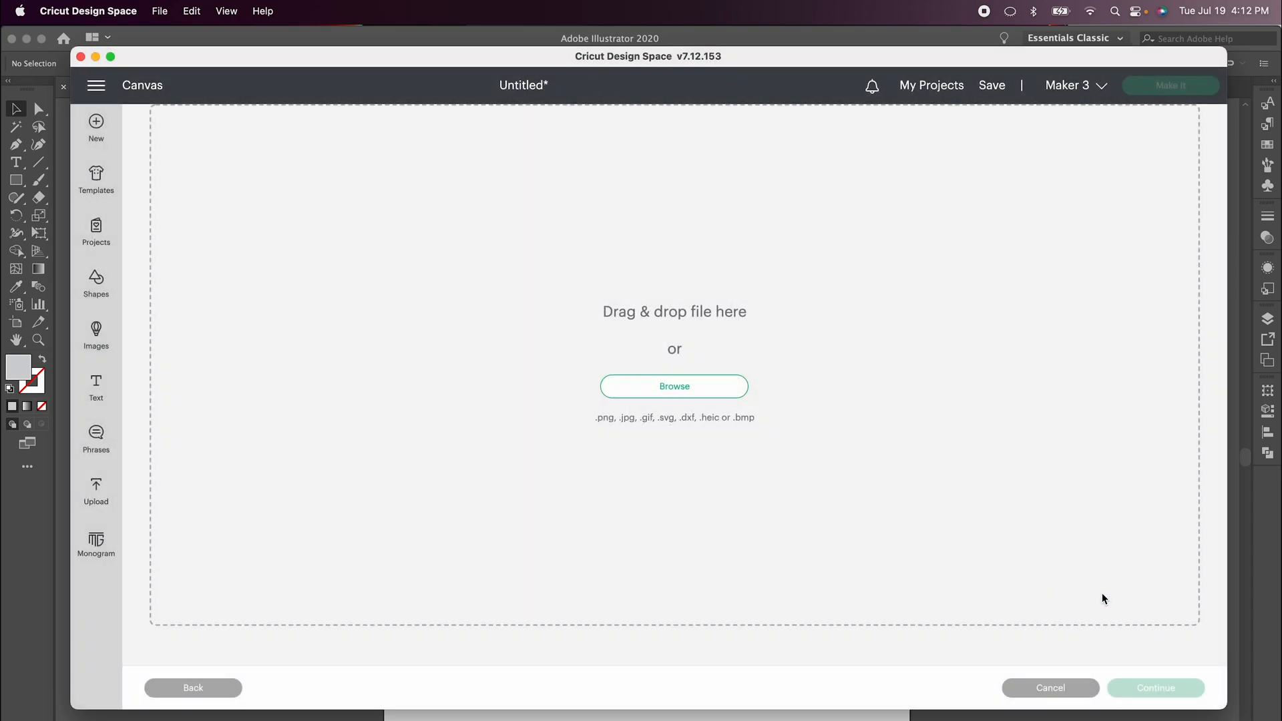
{"action": "left_click", "coordinate": [674, 386]}
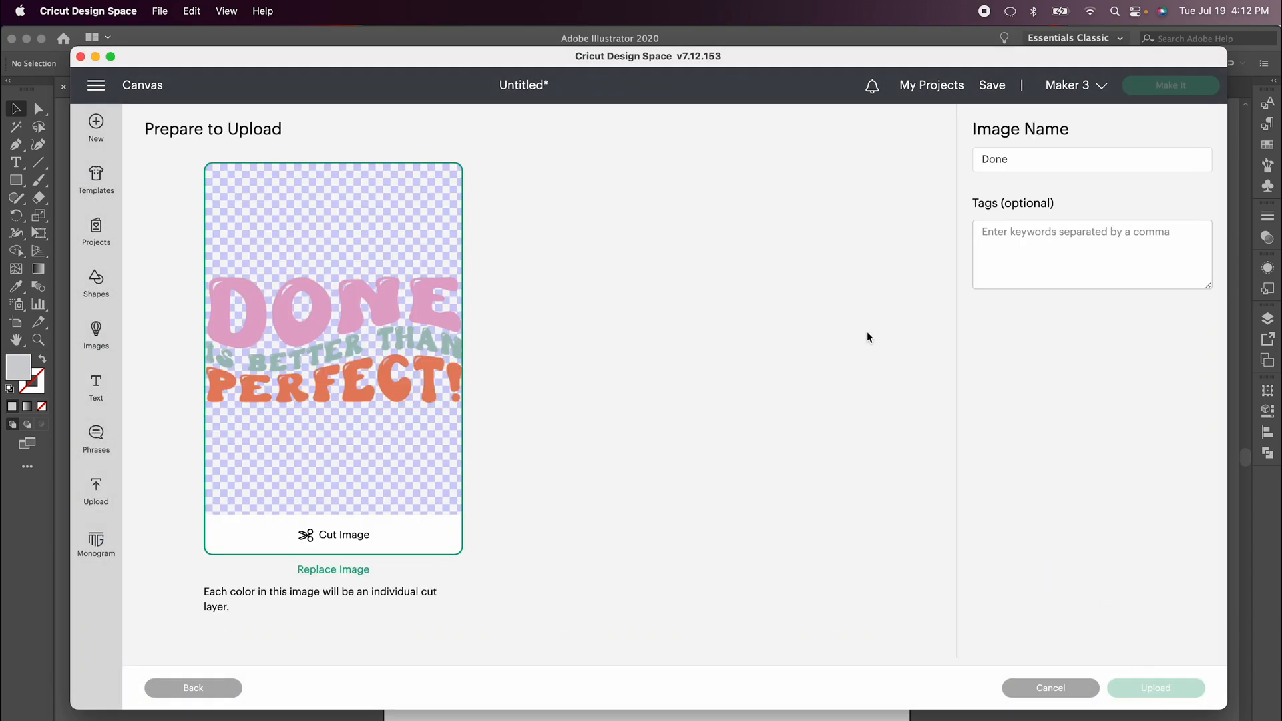
{"action": "left_click", "coordinate": [1154, 688]}
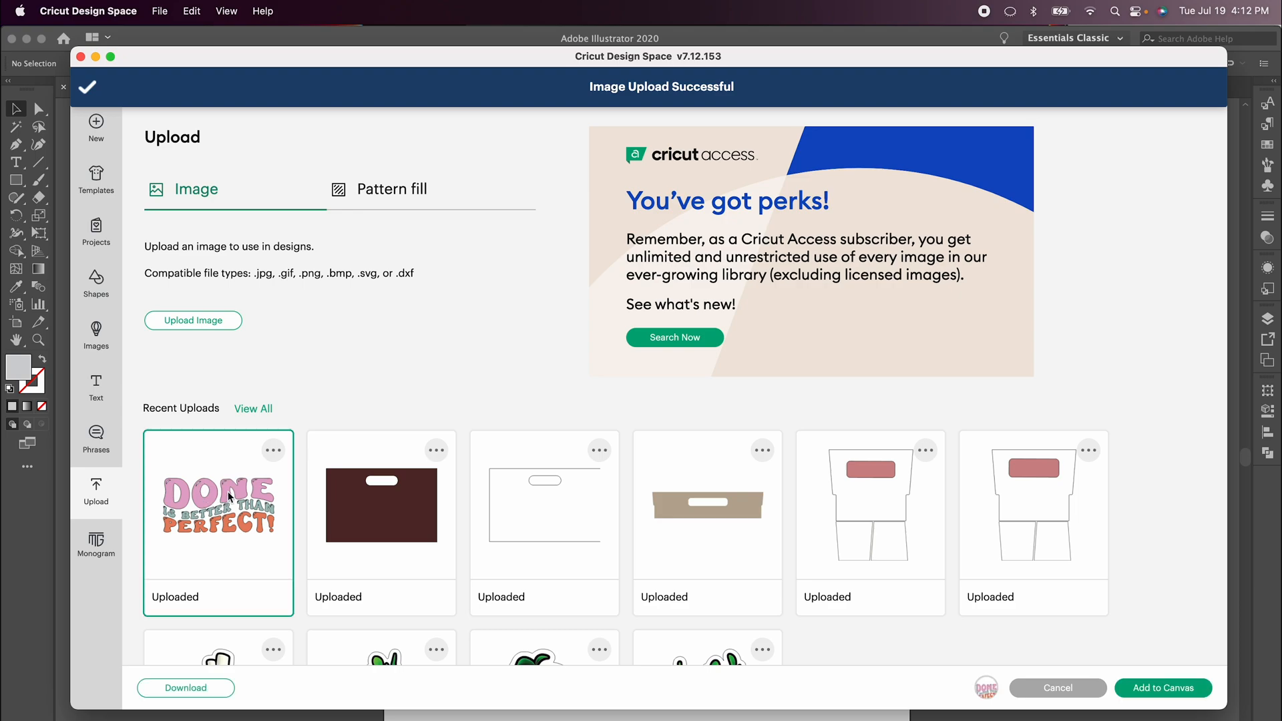
{"action": "mouse_move", "coordinate": [830, 457]}
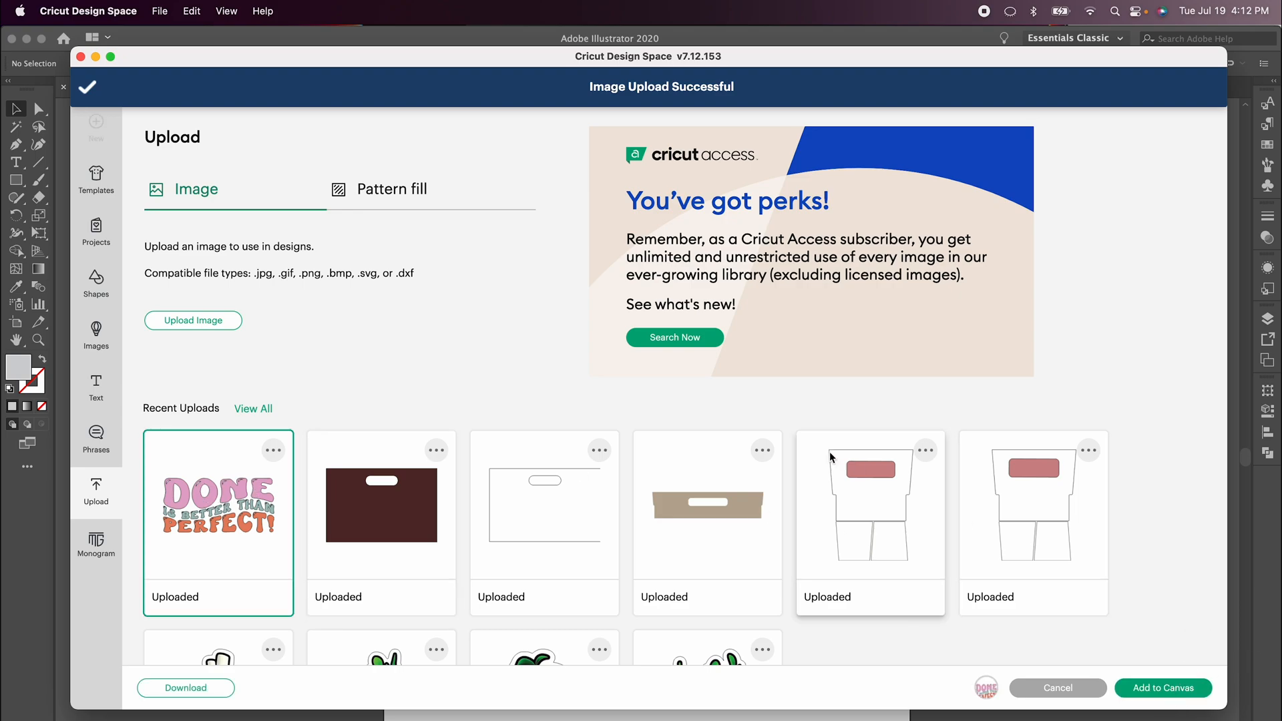
{"action": "left_click", "coordinate": [1161, 688]}
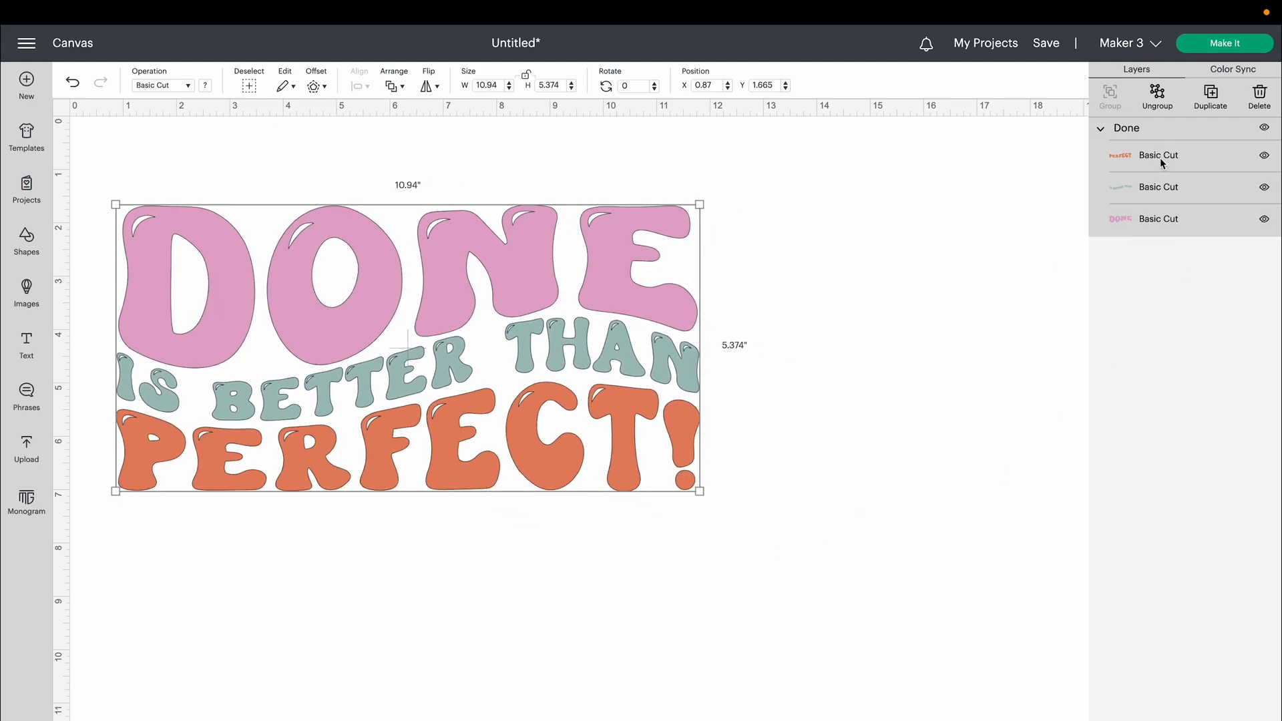
{"action": "left_click", "coordinate": [1158, 218]}
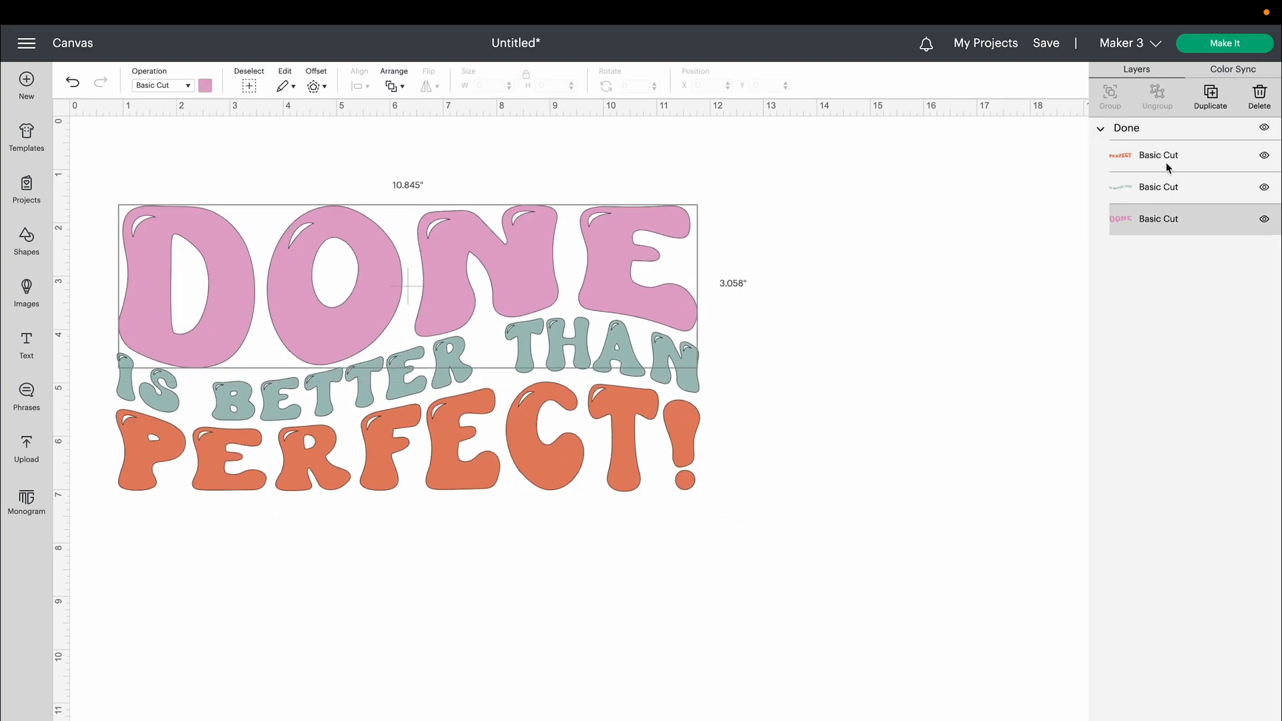
{"action": "left_click", "coordinate": [1158, 154]}
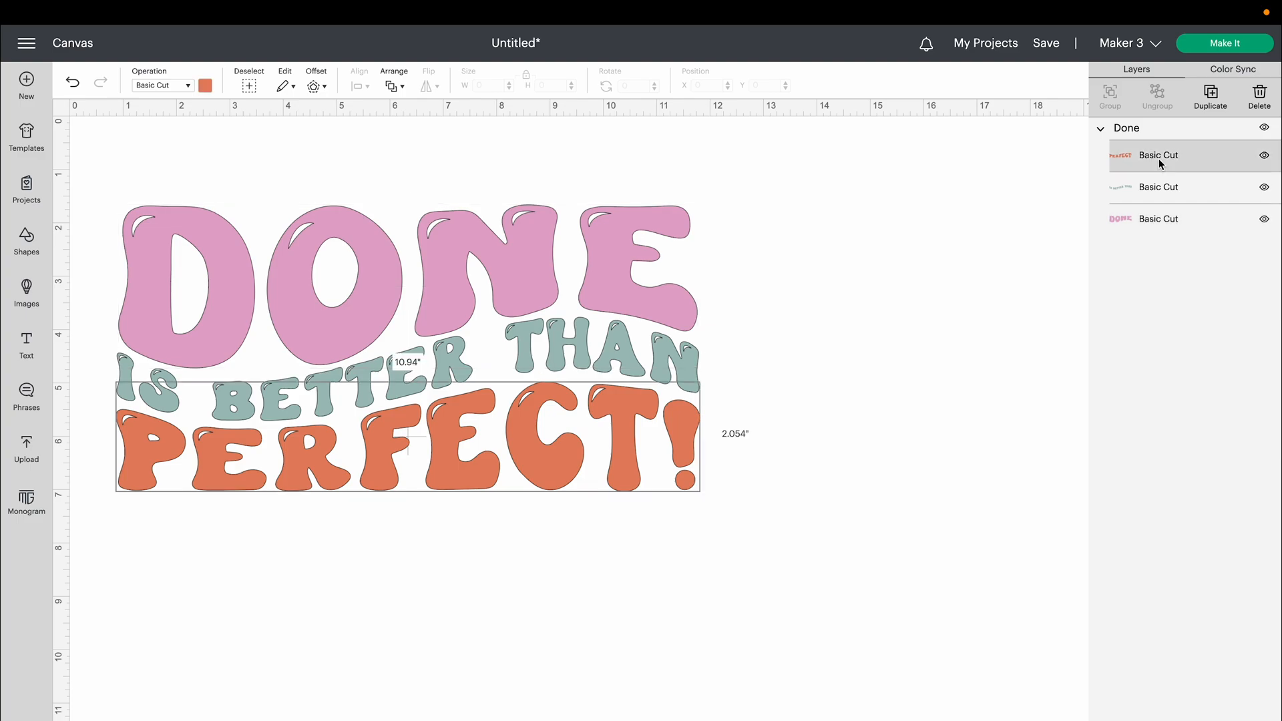
{"action": "left_click", "coordinate": [204, 85]}
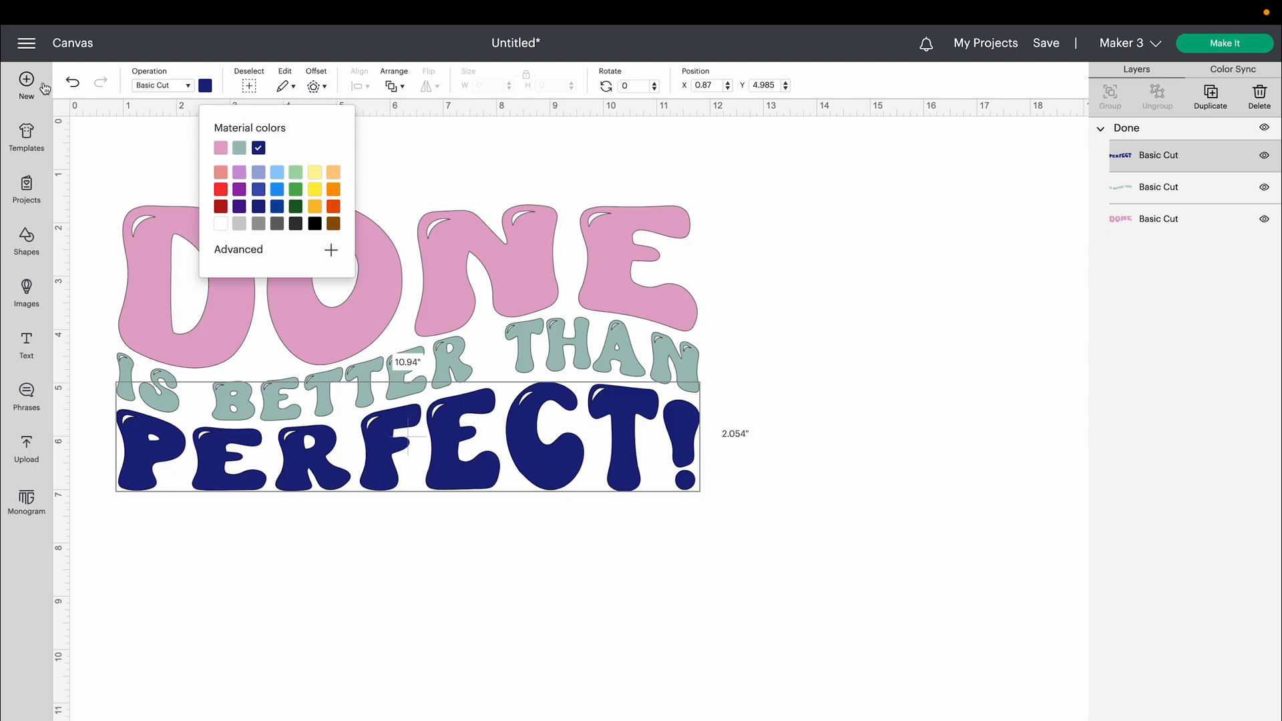
{"action": "left_click", "coordinate": [333, 207]}
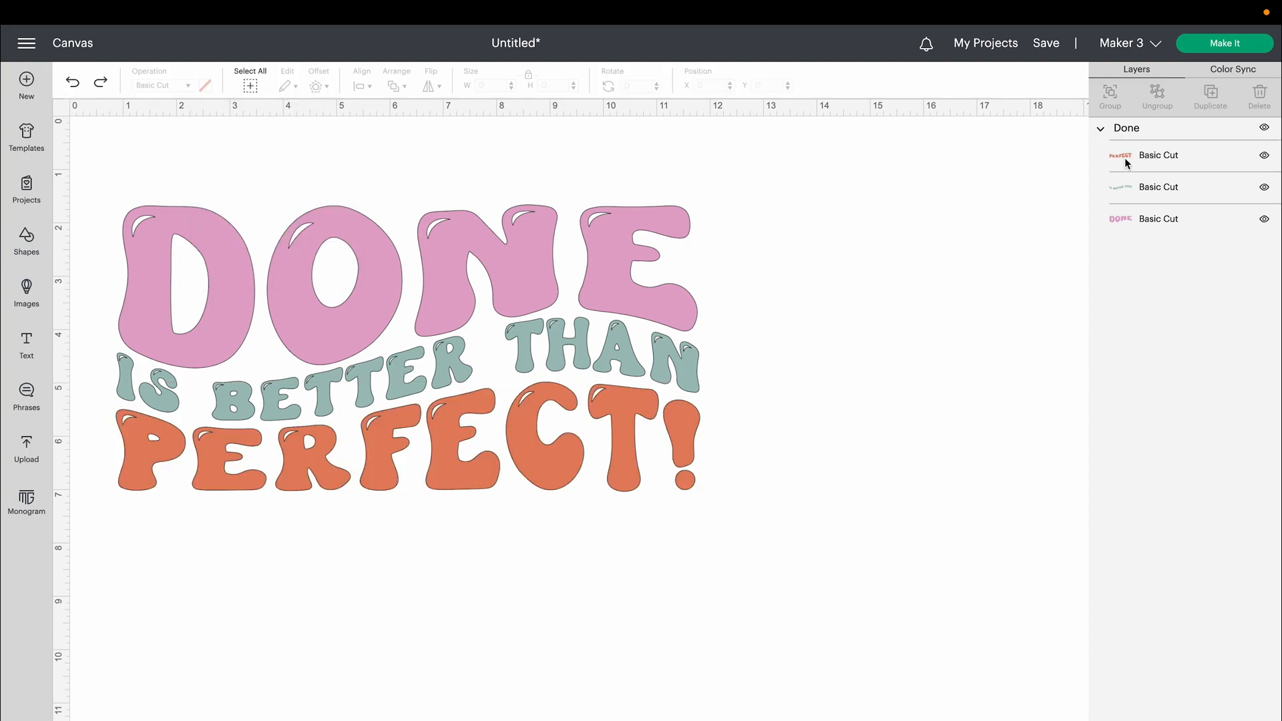
{"action": "mouse_move", "coordinate": [1172, 166]}
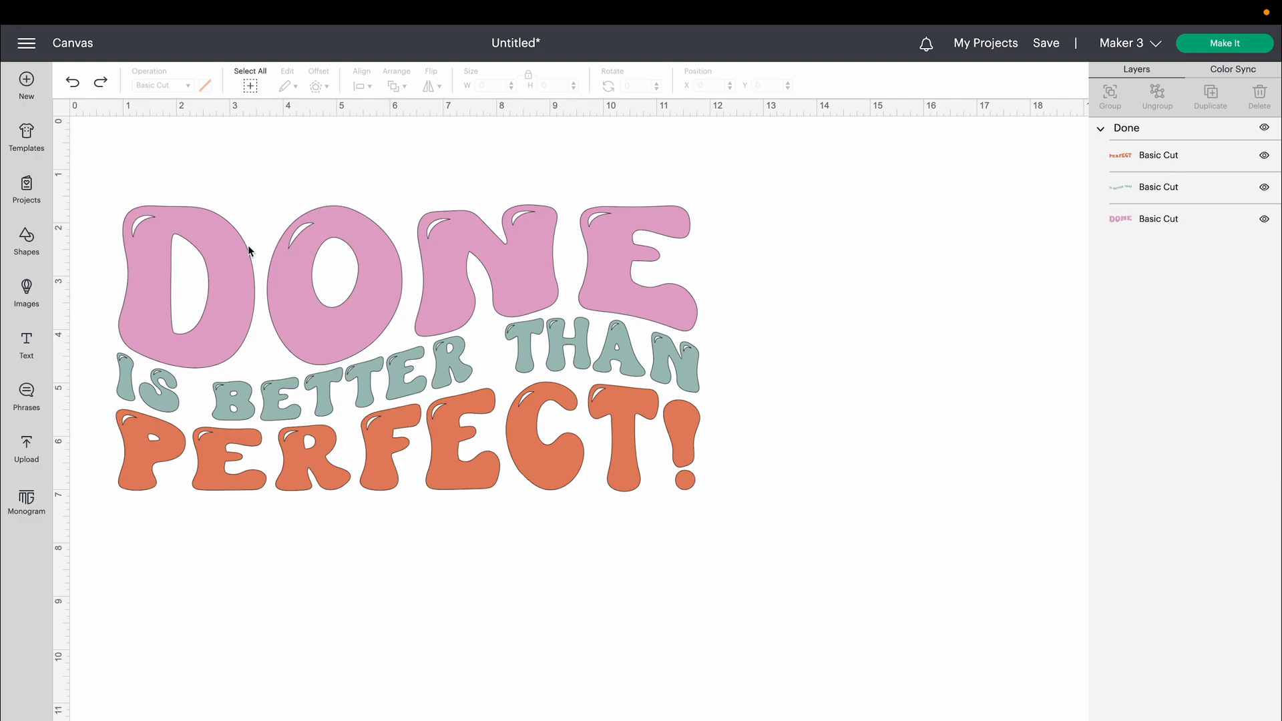
{"action": "mouse_move", "coordinate": [219, 239]}
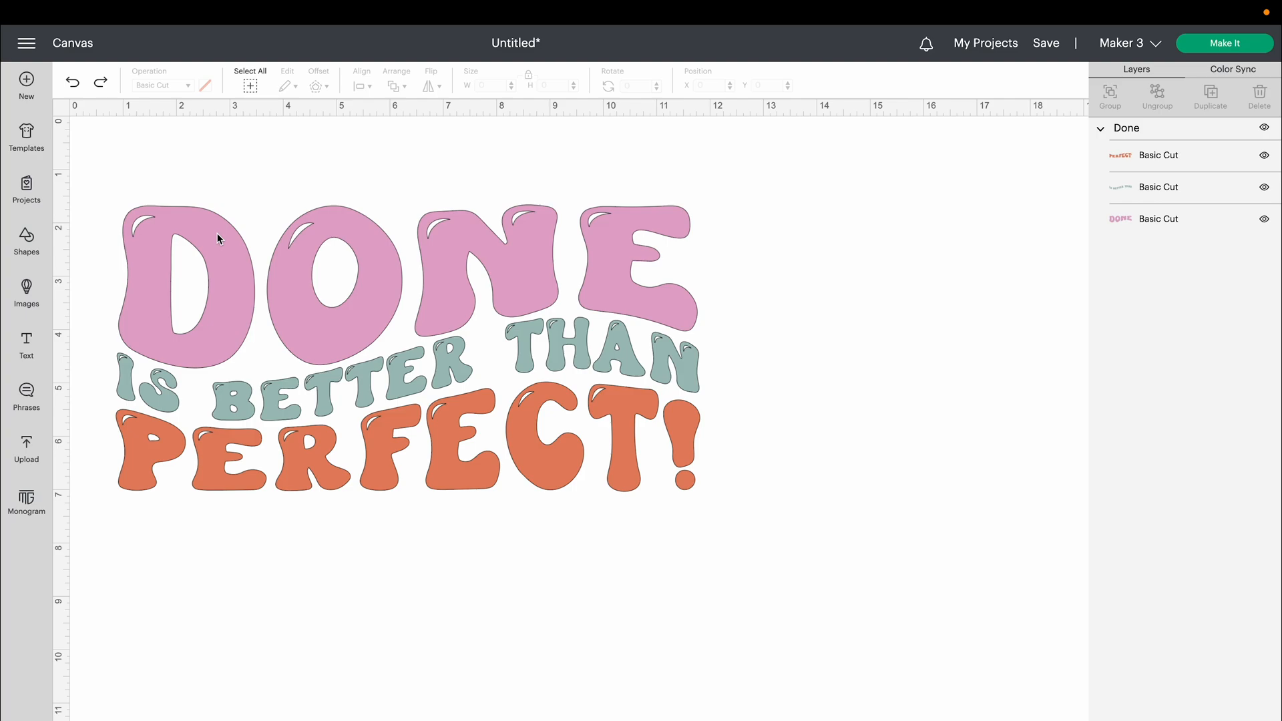
{"action": "mouse_move", "coordinate": [613, 249]}
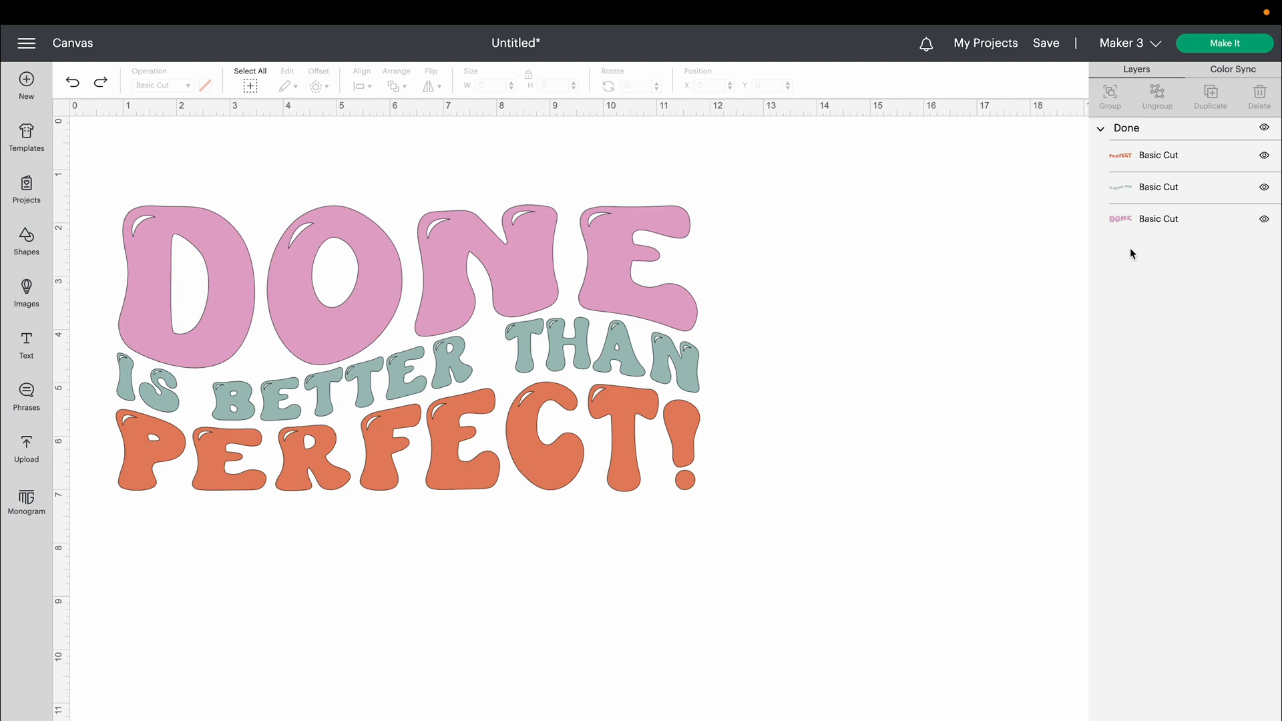
{"action": "mouse_move", "coordinate": [1179, 222]}
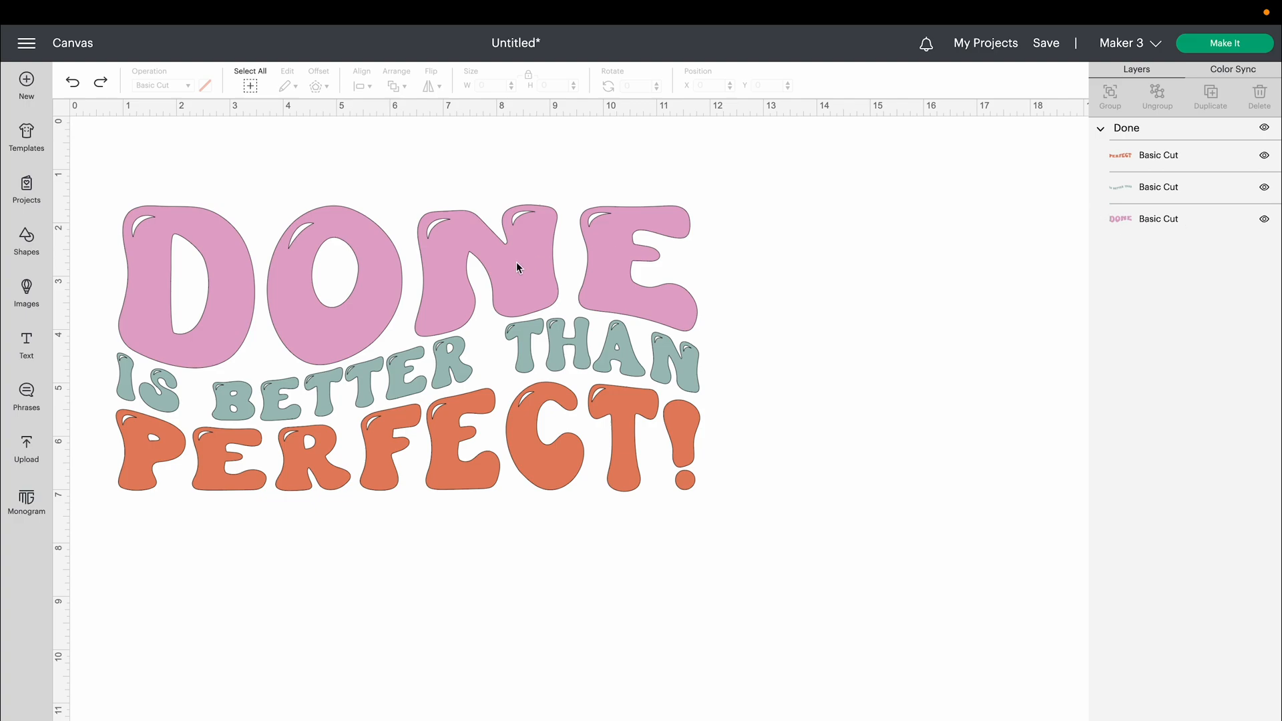
{"action": "mouse_move", "coordinate": [227, 271]}
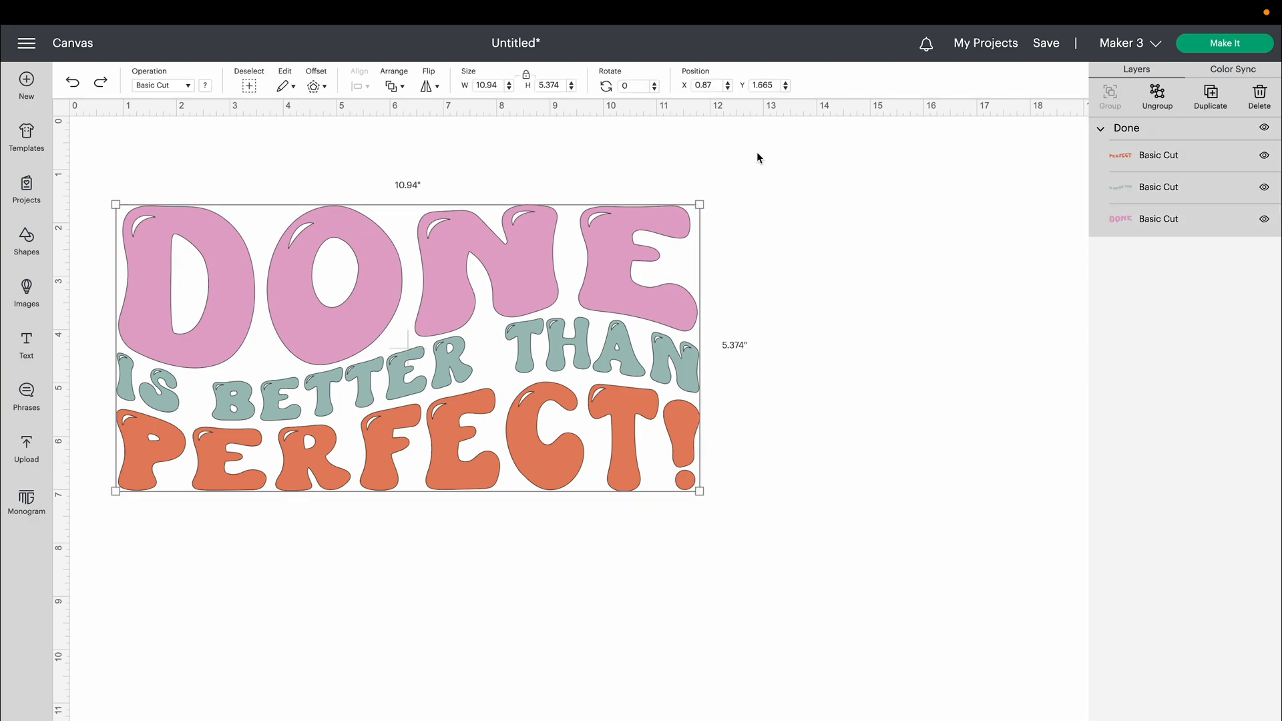
{"action": "mouse_move", "coordinate": [1036, 94]}
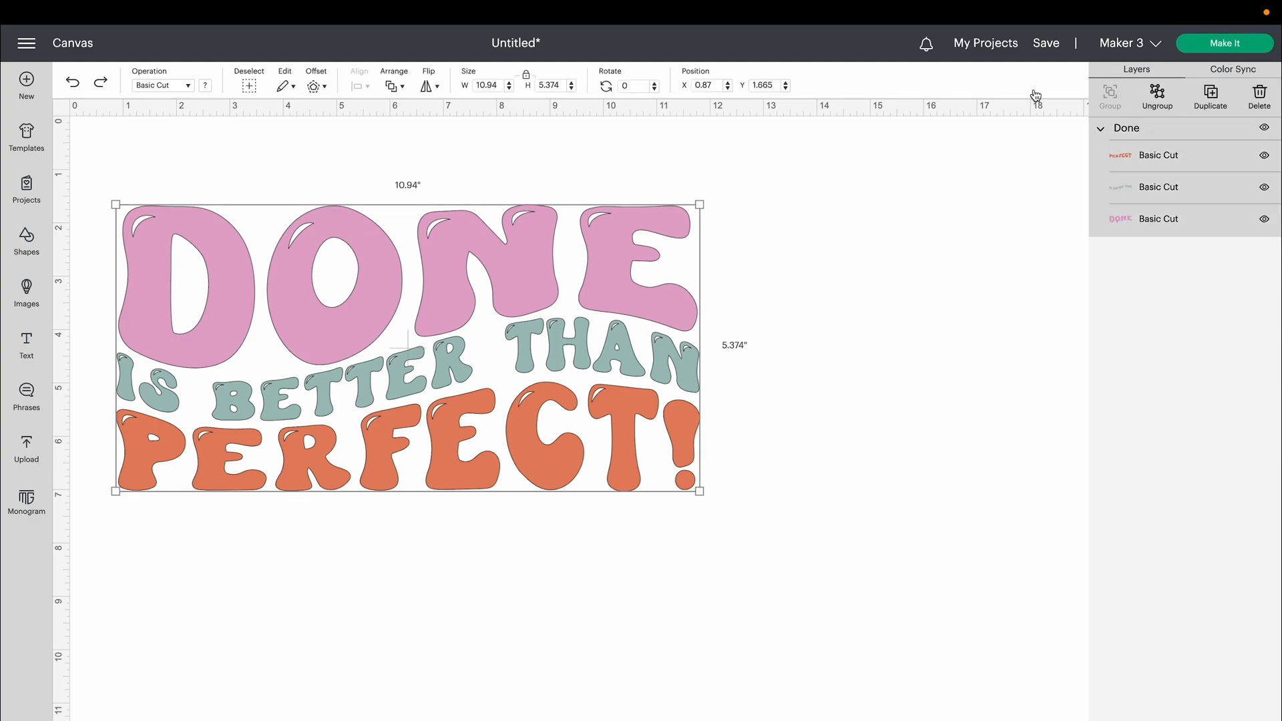
Make It On Mat at 12 in × 12 in, then review the pink and orange mats
{"action": "left_click", "coordinate": [1223, 43]}
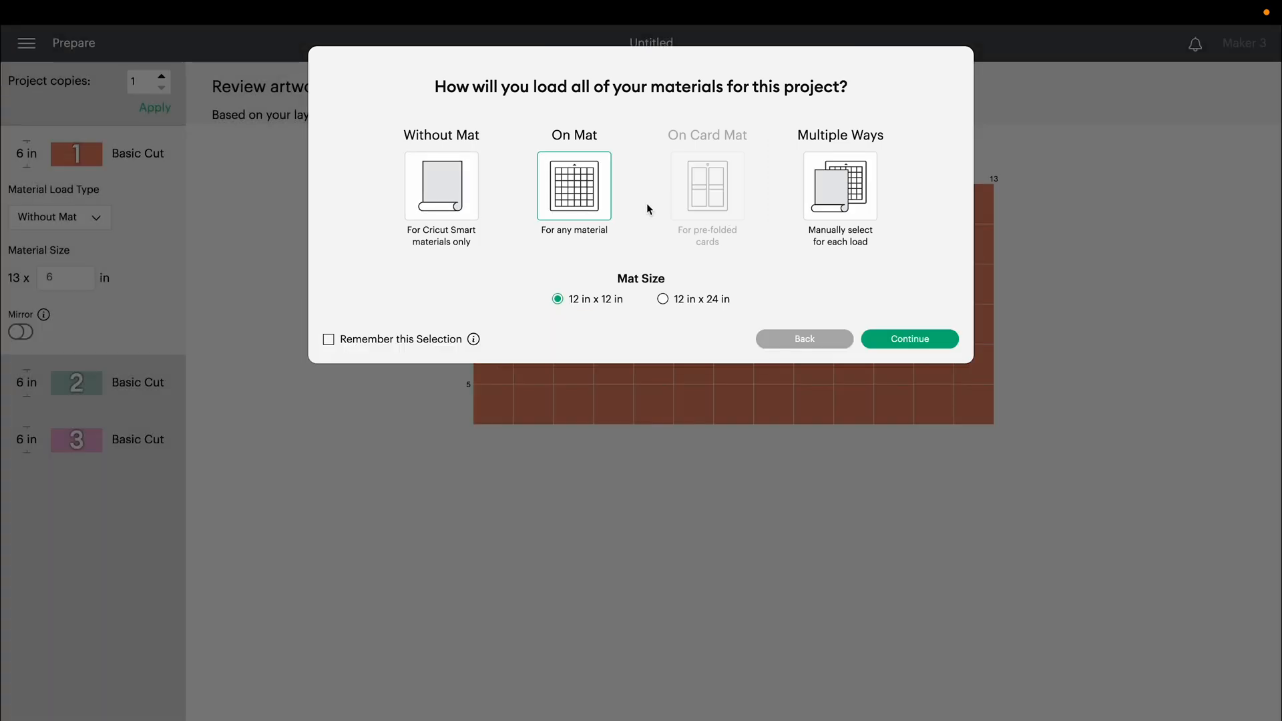
{"action": "left_click", "coordinate": [907, 339]}
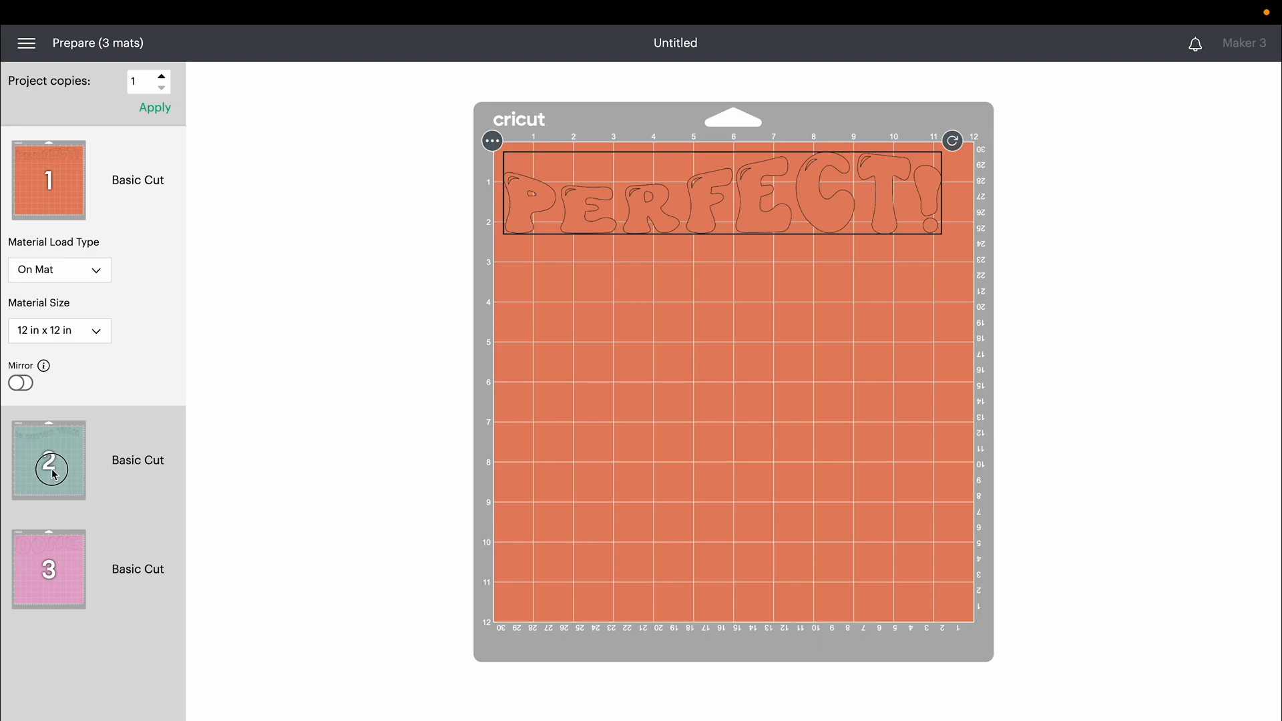
{"action": "left_click", "coordinate": [48, 569]}
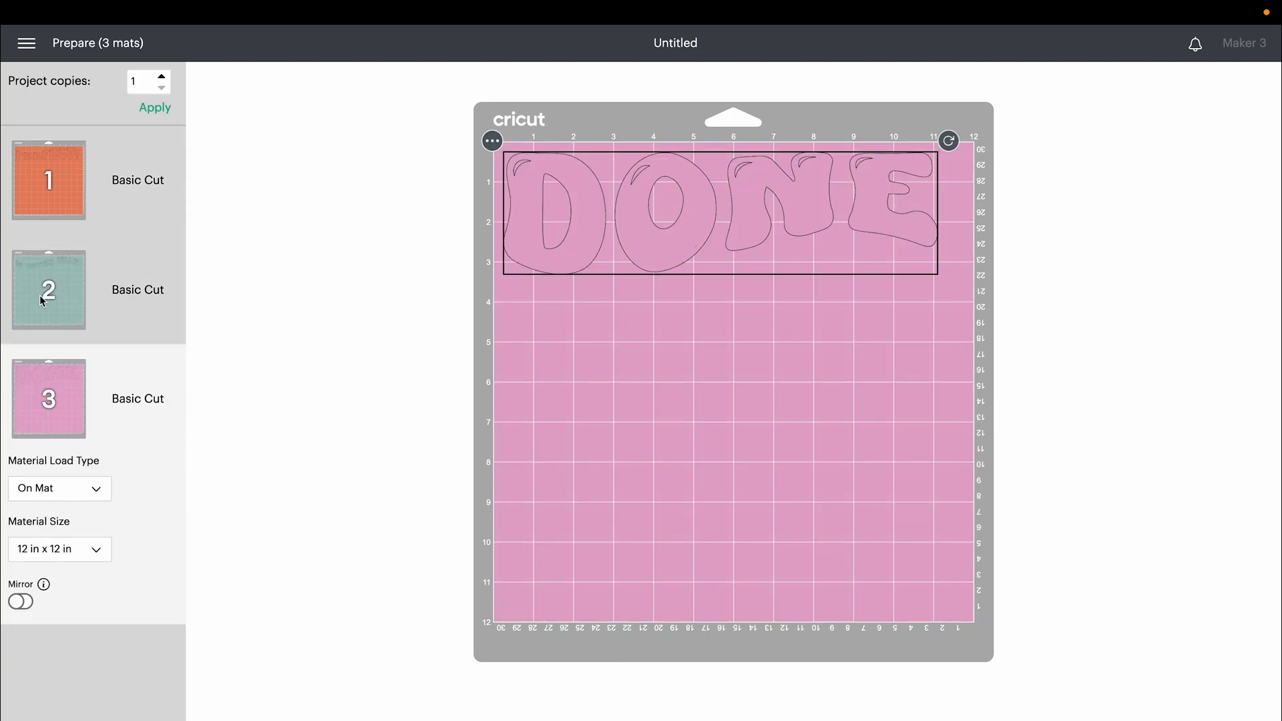
{"action": "left_click", "coordinate": [48, 179]}
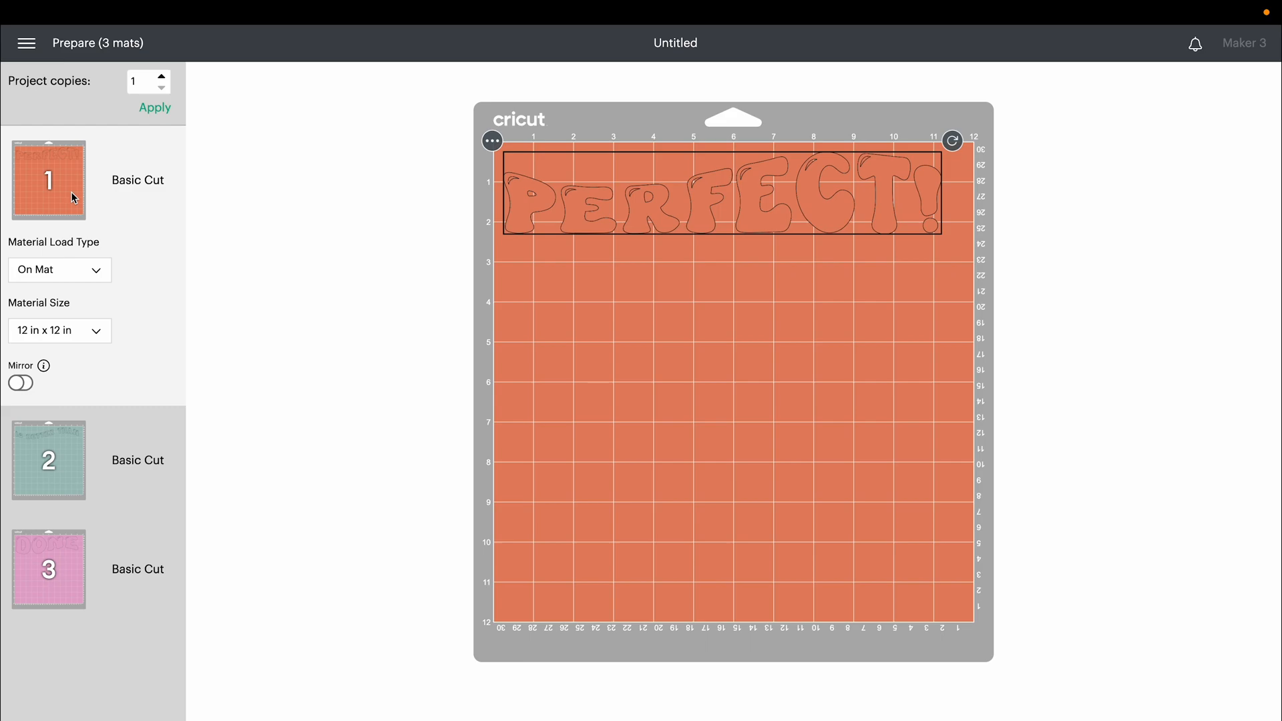